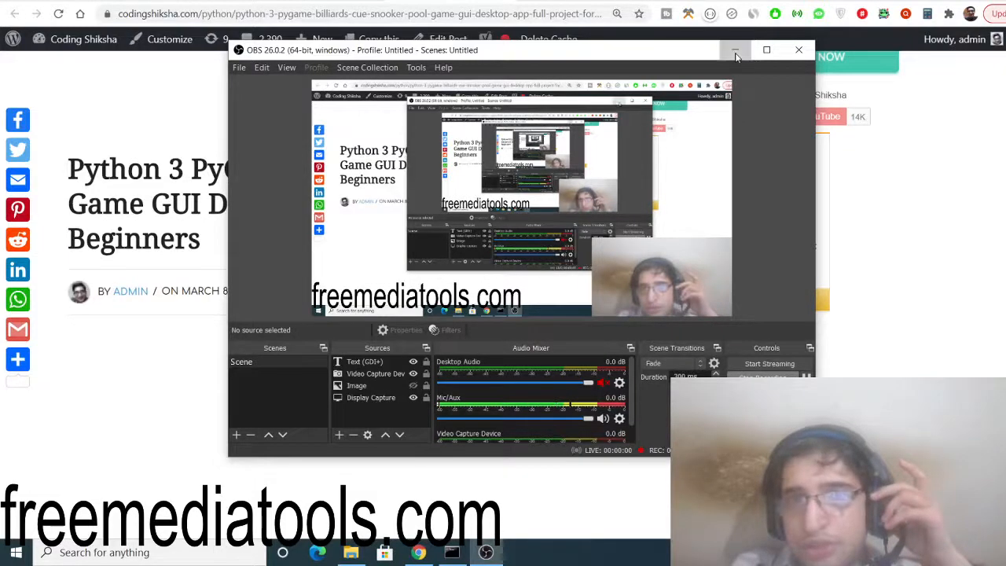
# Scroll the Coding Shiksha pool article past the screenshot to the pip install pygame and git clone steps
pyautogui.click(732, 50)
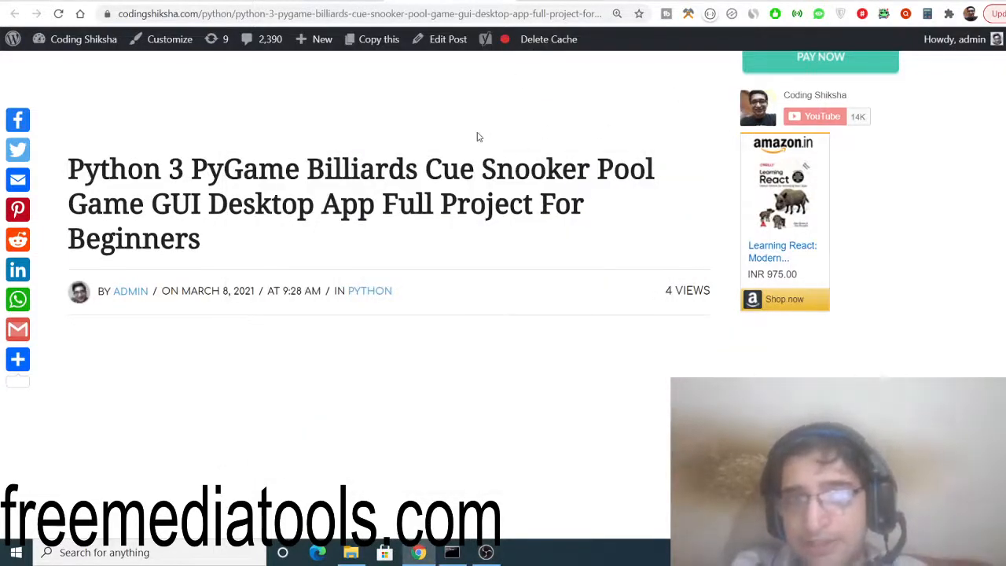
pyautogui.moveTo(513, 154)
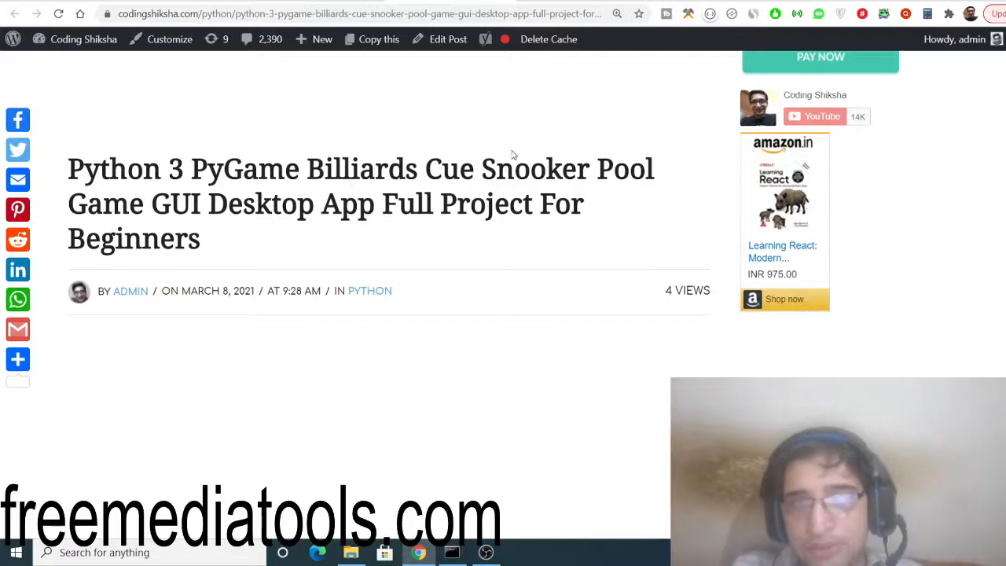
pyautogui.moveTo(561, 138)
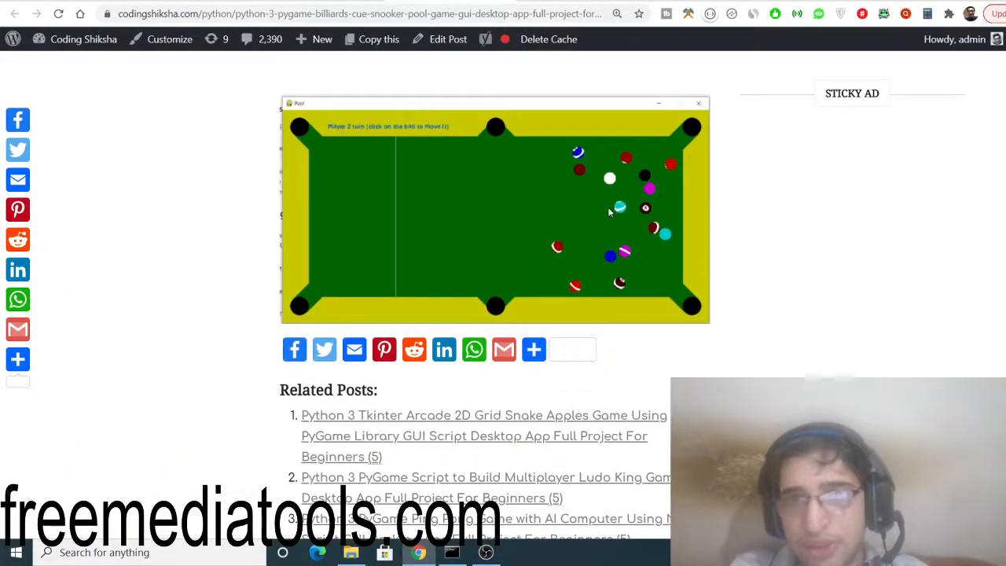
pyautogui.moveTo(586, 230)
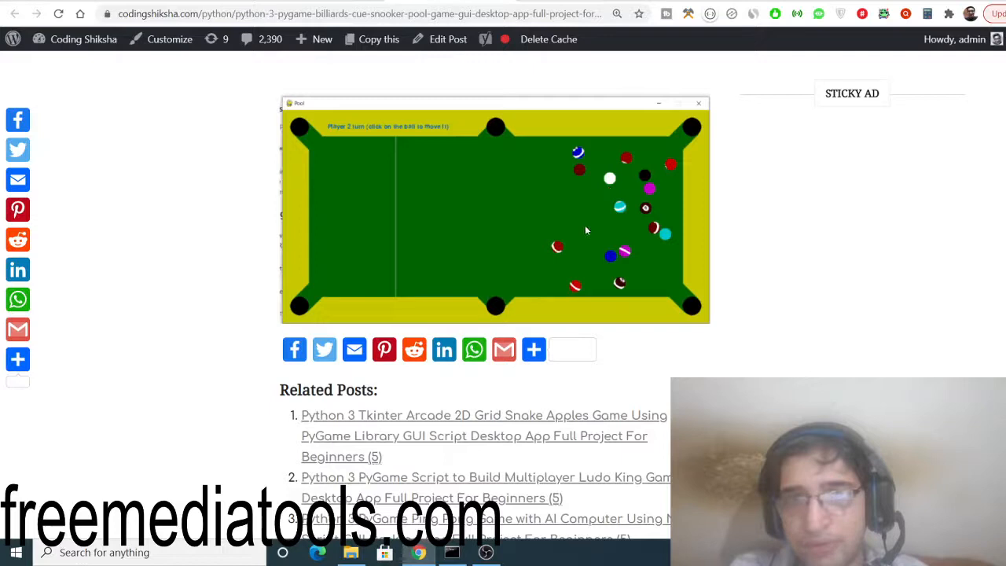
pyautogui.moveTo(477, 206)
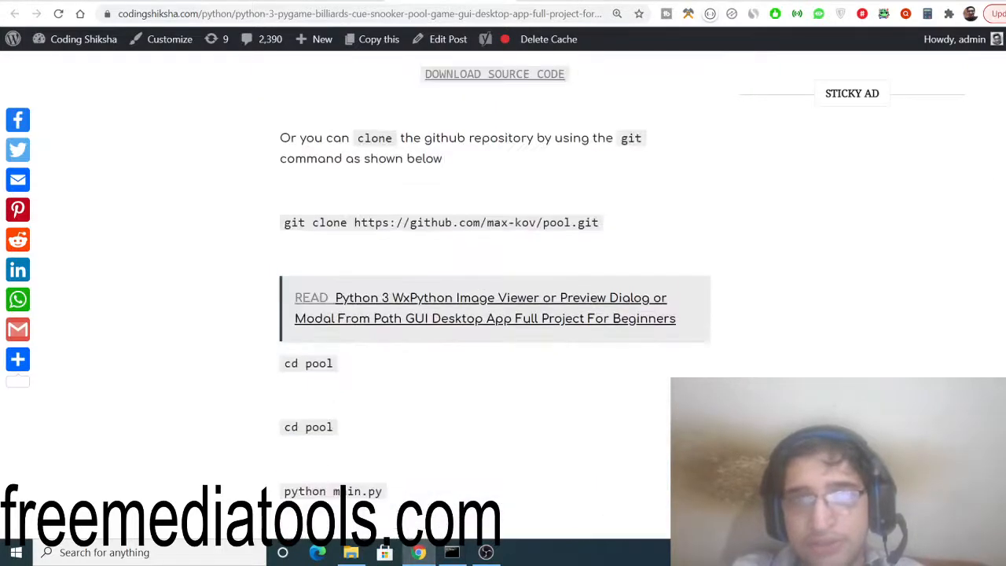
pyautogui.scroll(3)
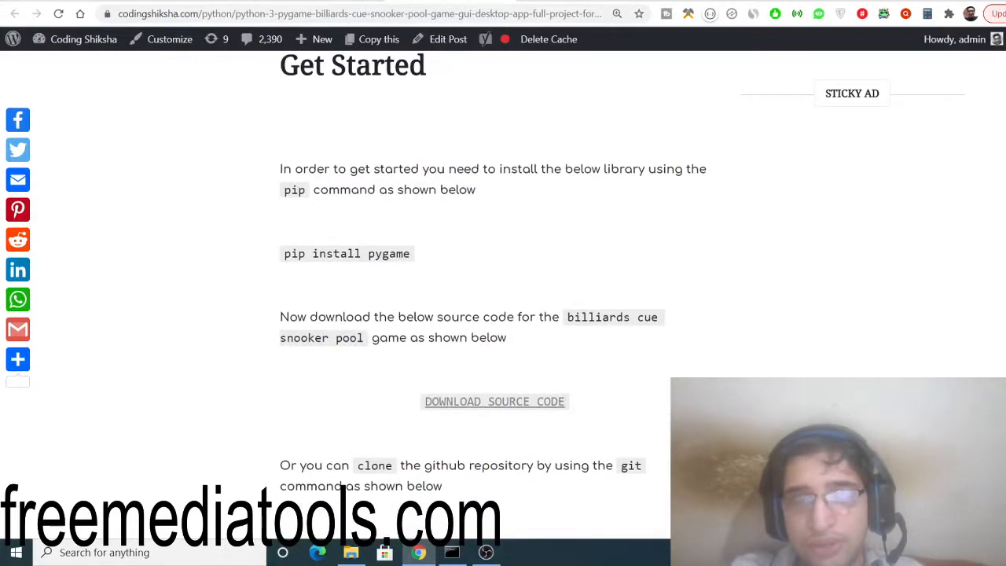
pyautogui.scroll(-3)
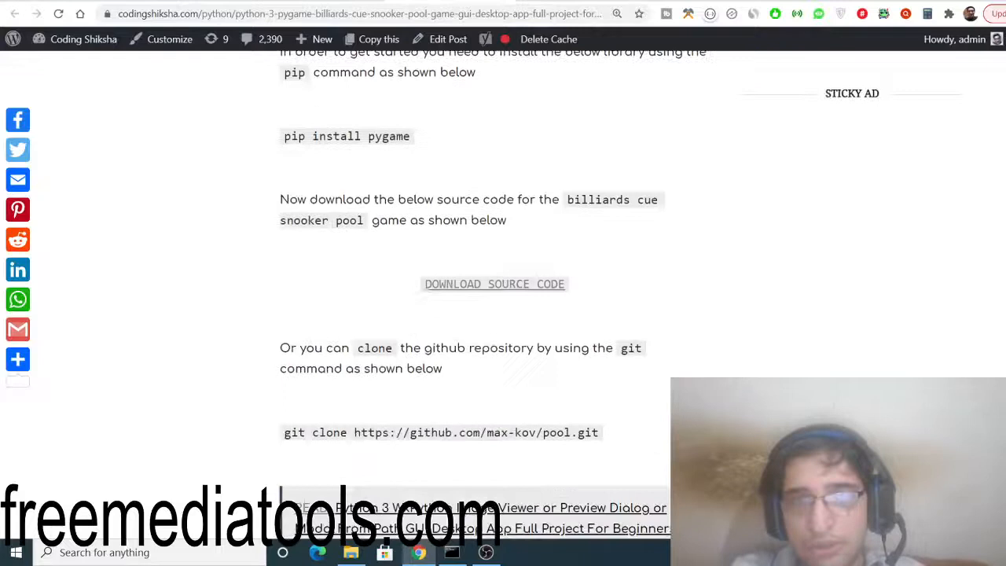
pyautogui.scroll(-3)
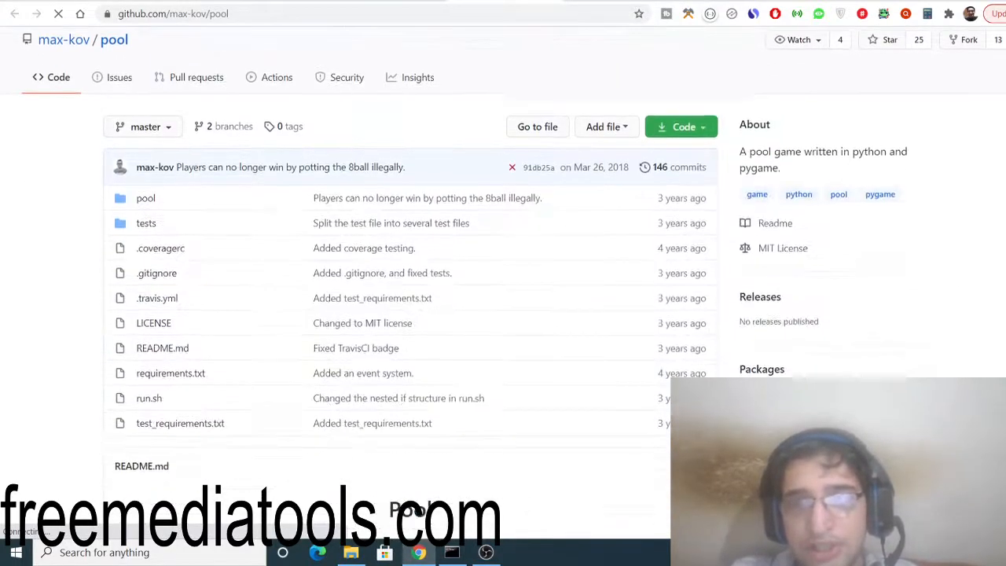
# Browse the max-kov/pool README and choose Download ZIP from the Code menu
pyautogui.press('ctrl+a')
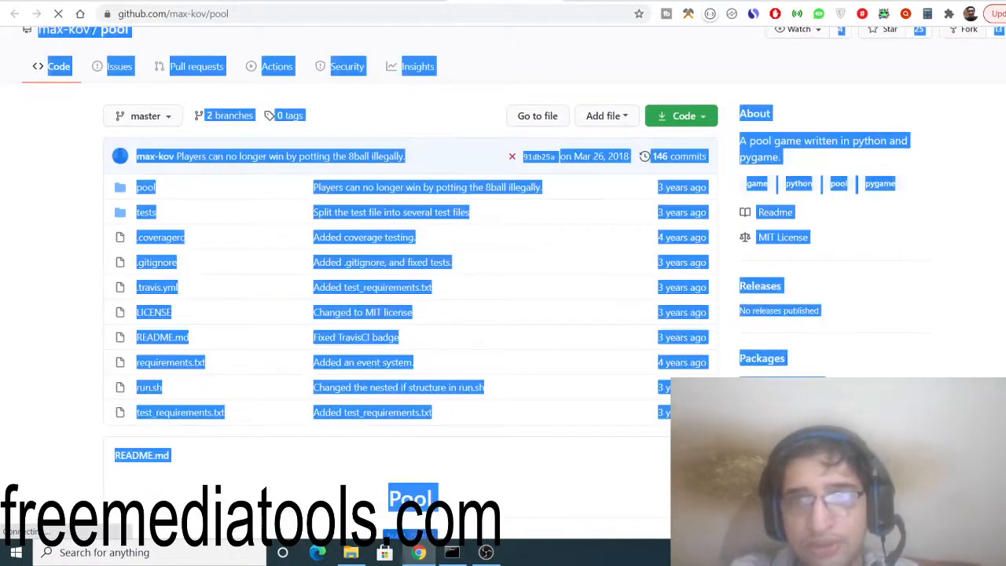
pyautogui.scroll(-3)
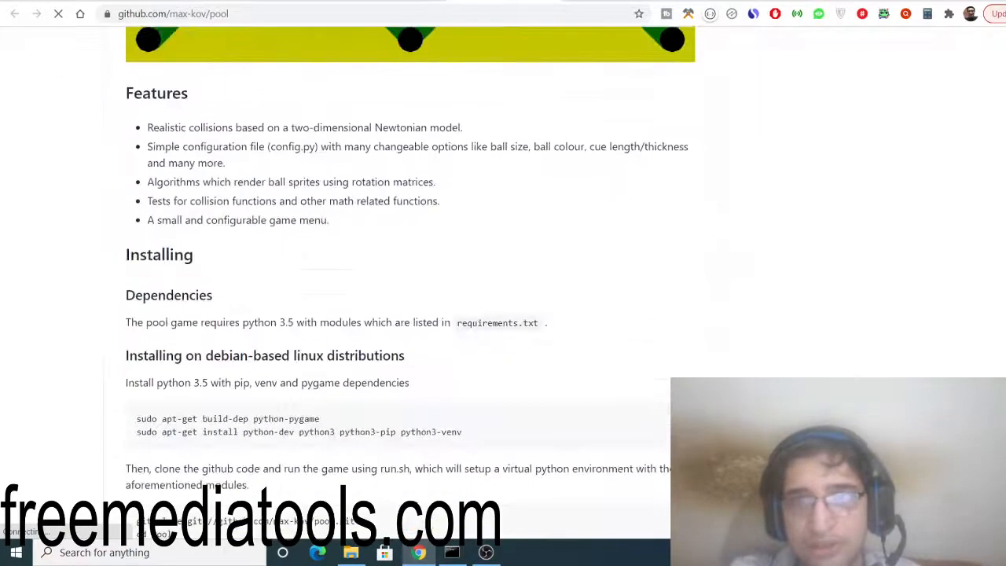
pyautogui.scroll(3)
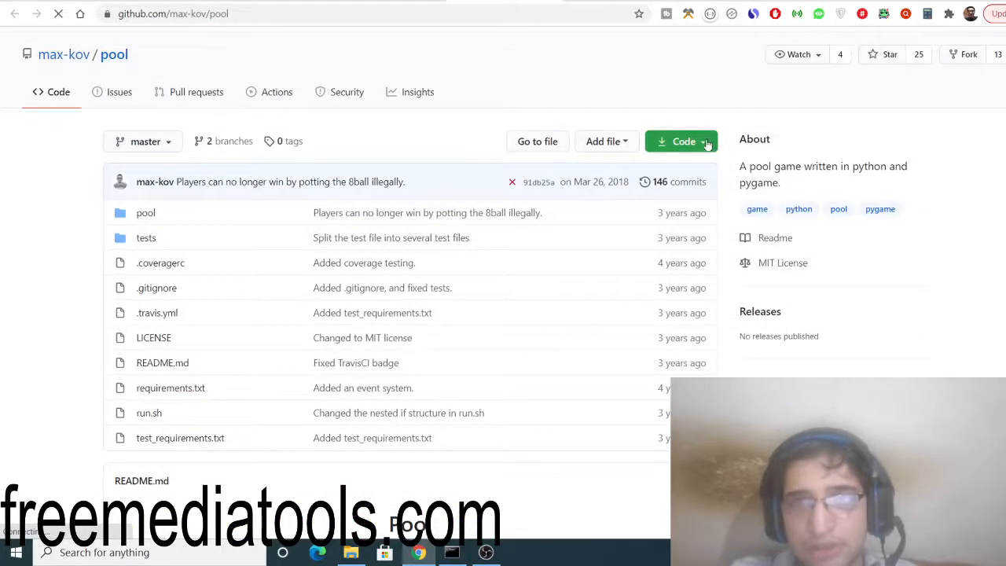
pyautogui.click(680, 141)
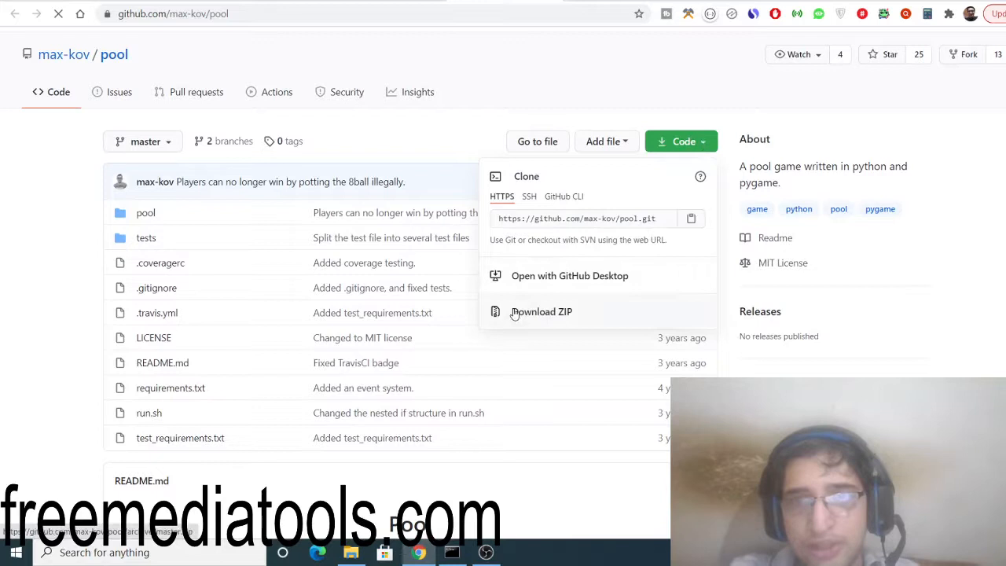
pyautogui.click(578, 218)
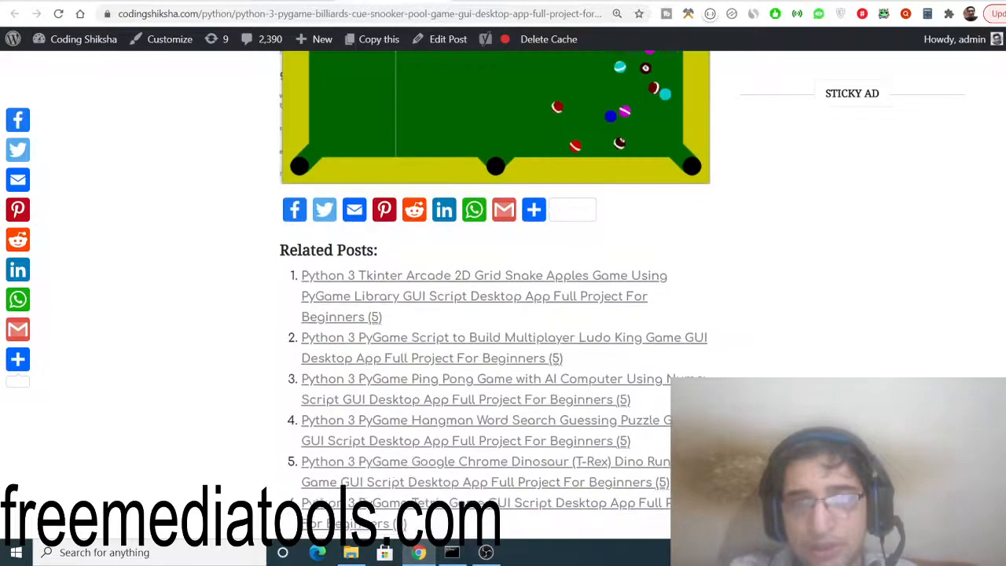
pyautogui.scroll(-3)
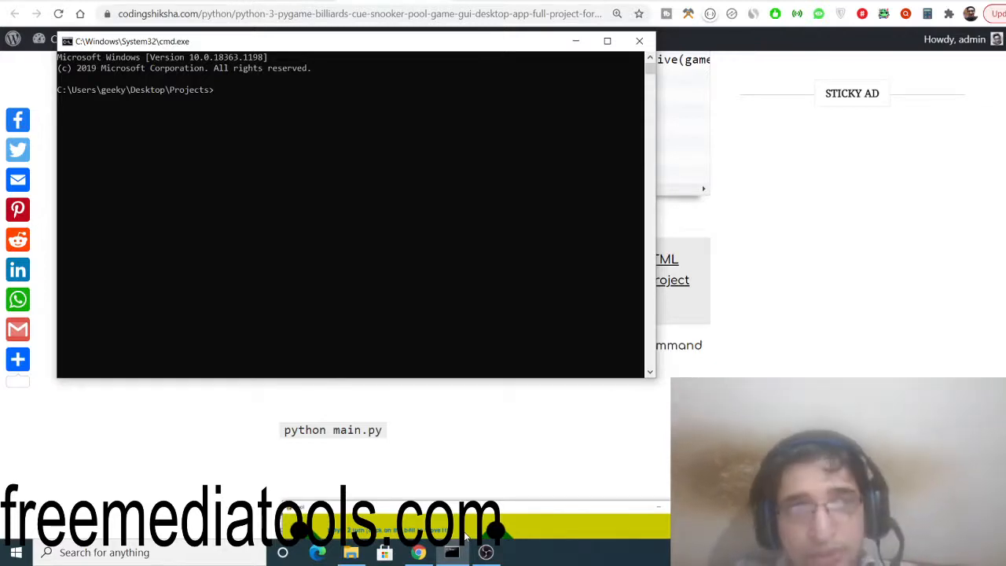
pyautogui.write('mkdir pool')
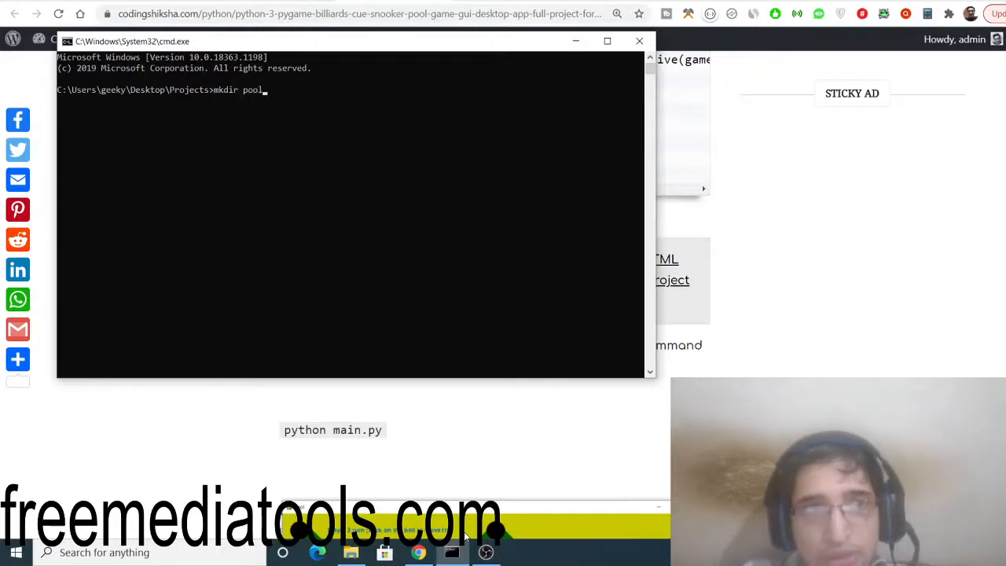
pyautogui.write('roe')
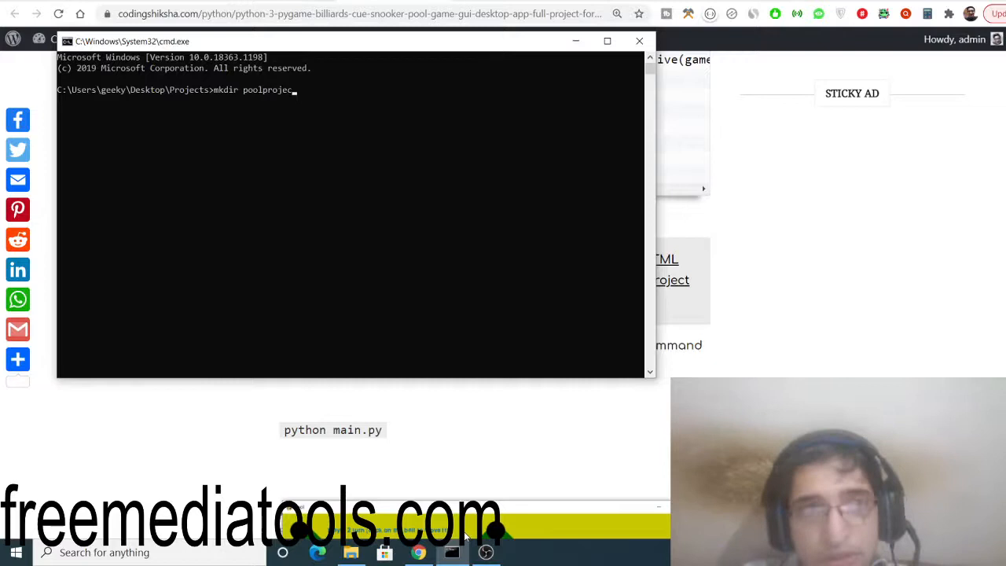
pyautogui.write('cd pool')
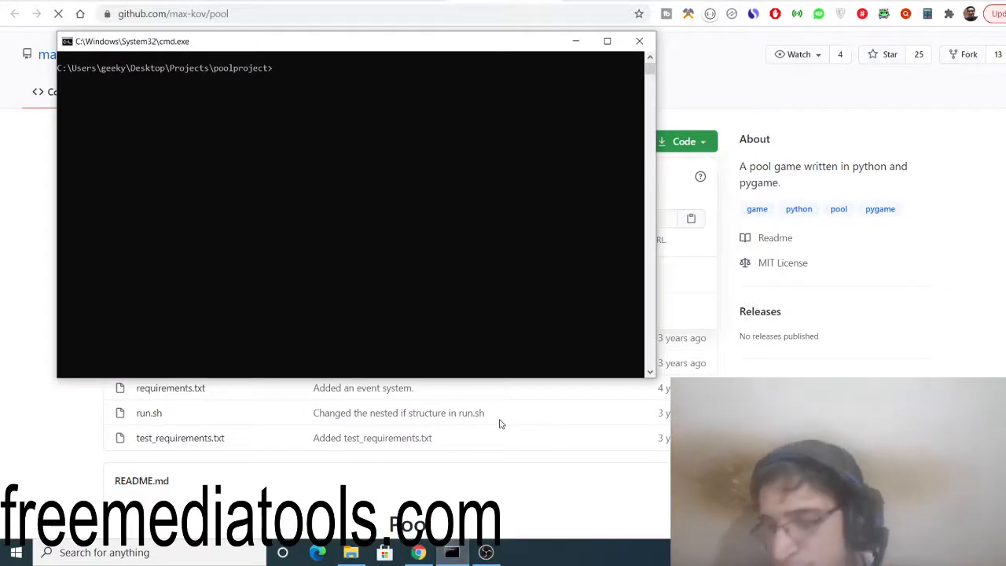
pyautogui.write('git clone v')
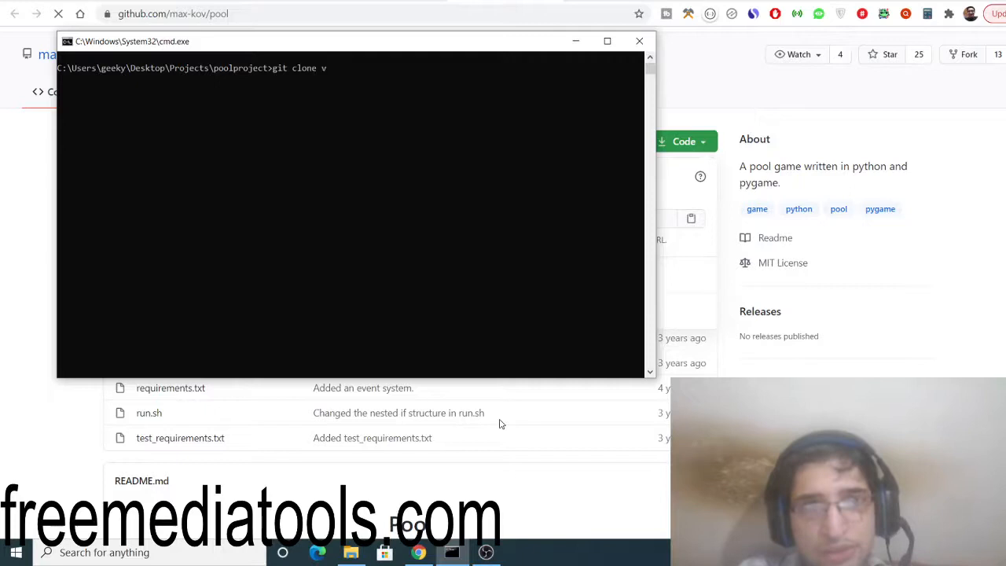
pyautogui.press('Backspace')
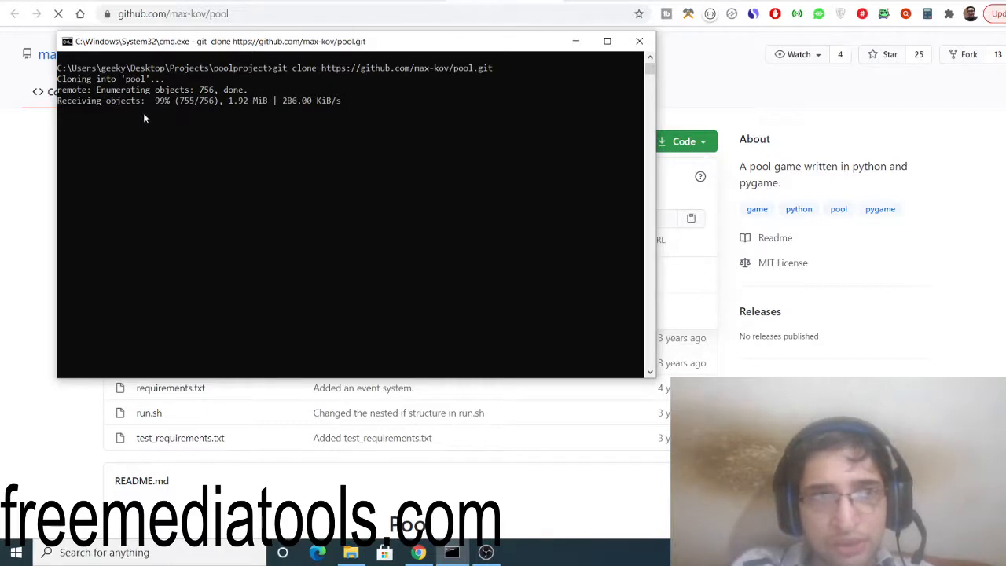
pyautogui.moveTo(273, 107)
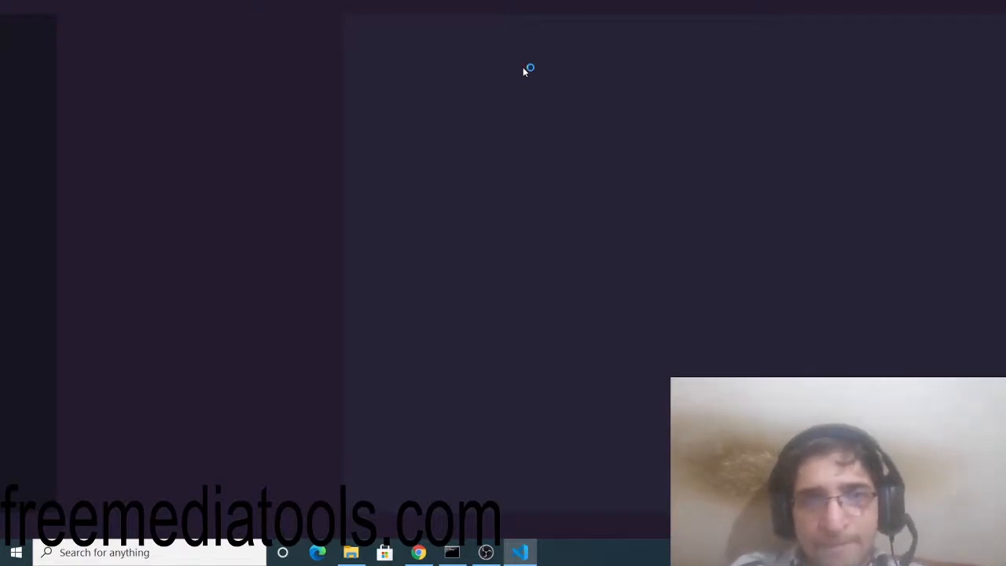
# Expand the pool folder in the Explorer sidebar and open main.py
pyautogui.click(519, 551)
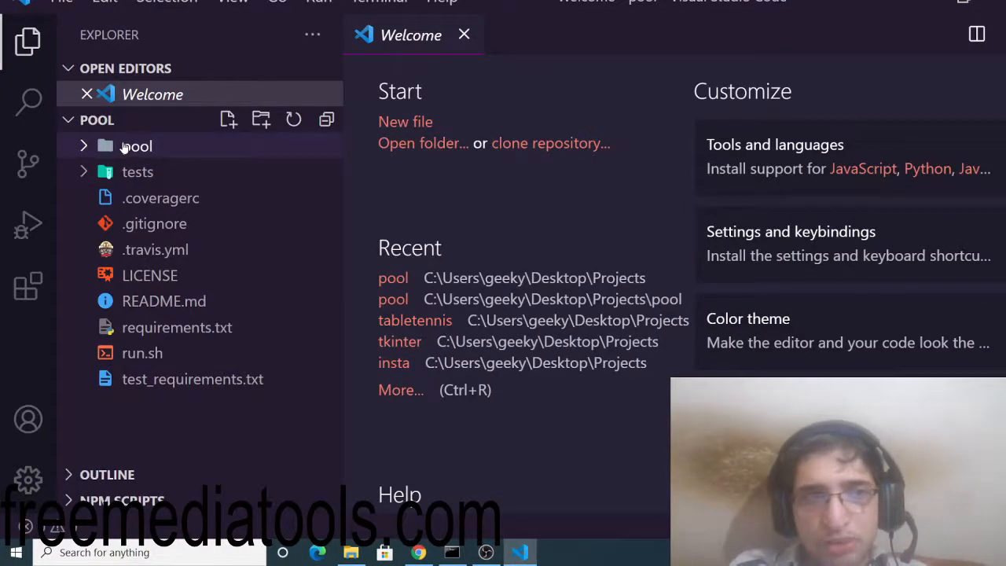
pyautogui.click(137, 146)
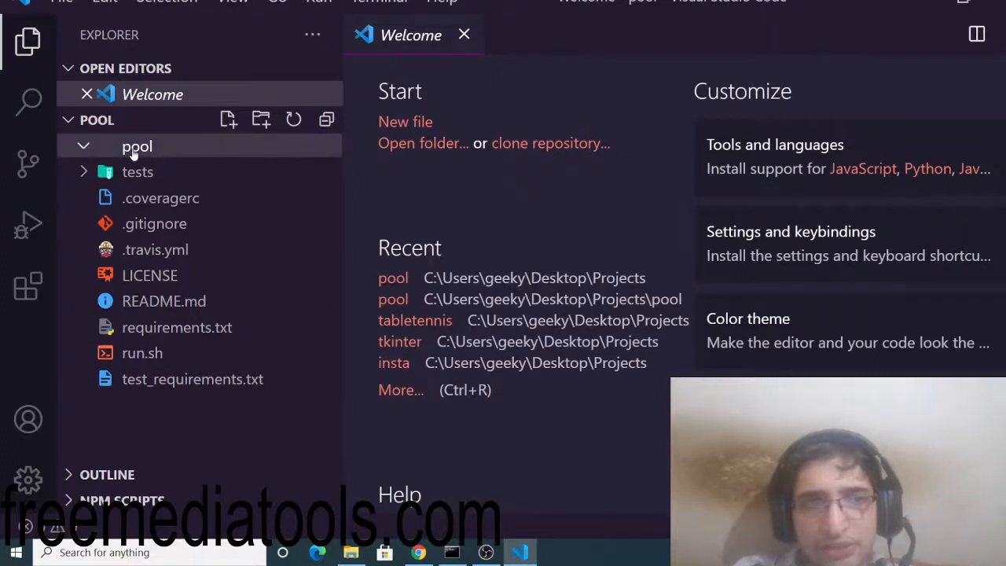
pyautogui.click(136, 146)
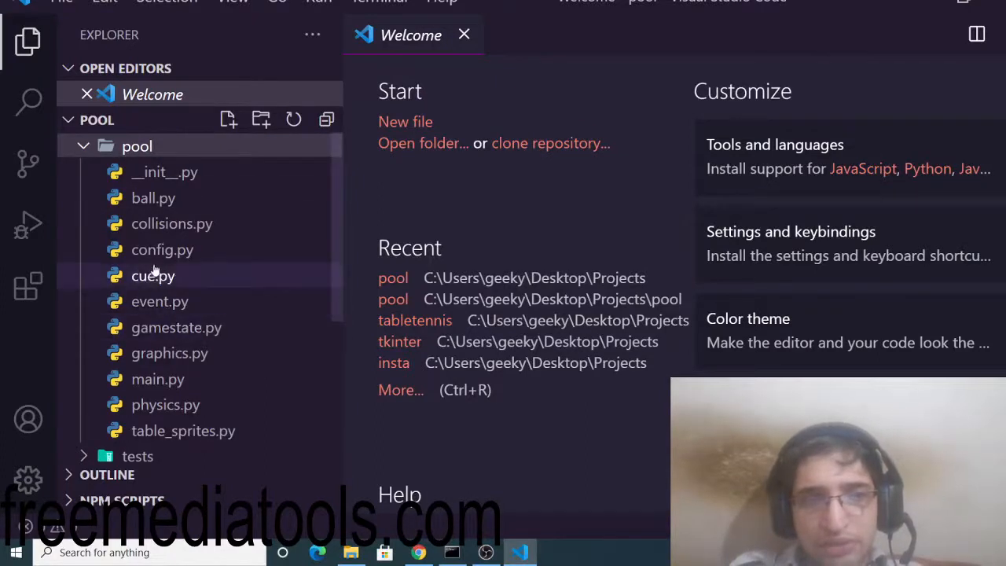
pyautogui.moveTo(157, 379)
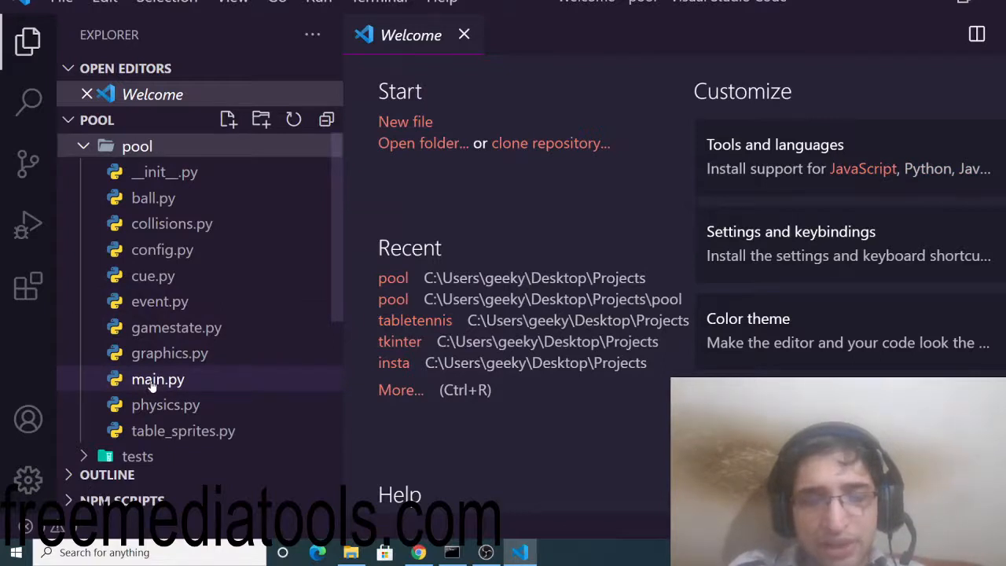
pyautogui.doubleClick(157, 379)
pyautogui.write('pip')
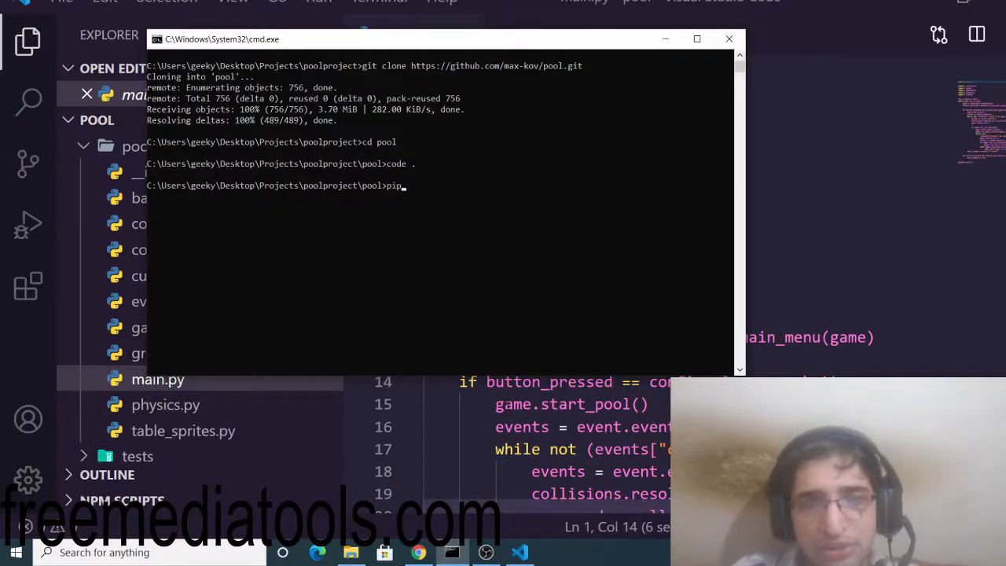
# Type the install pygame command at the pool folder prompt
pyautogui.write('i')
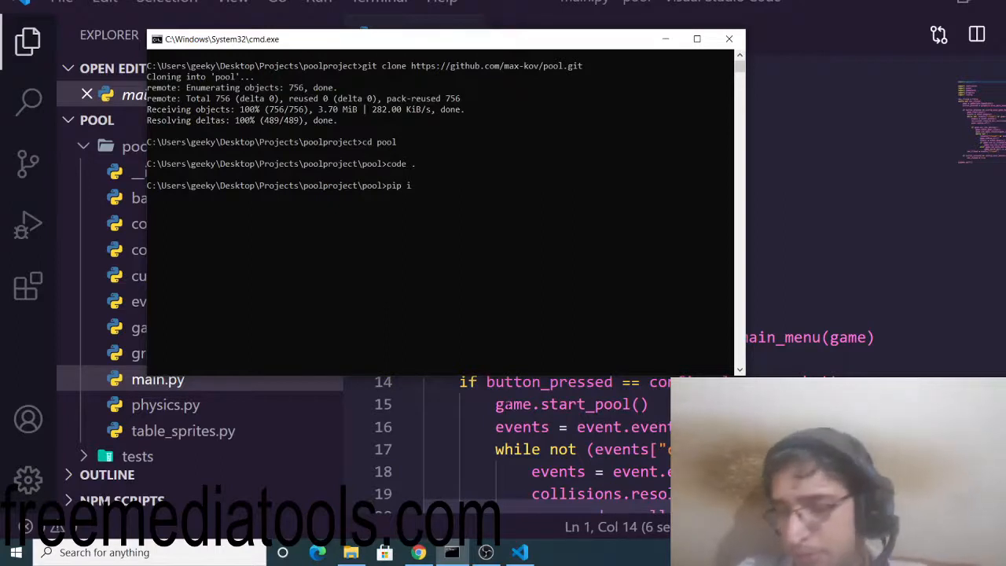
pyautogui.write('nstall')
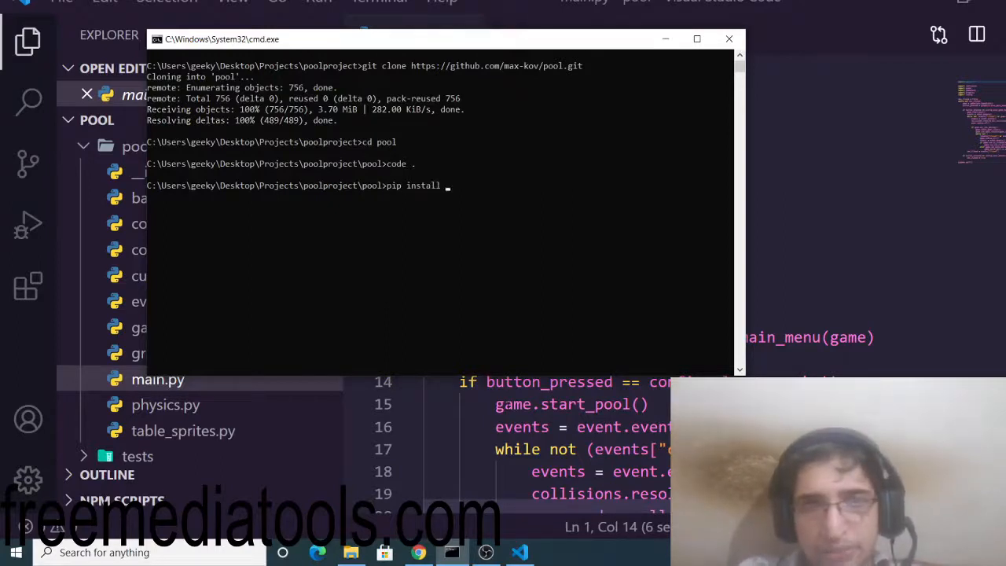
pyautogui.write('pyg')
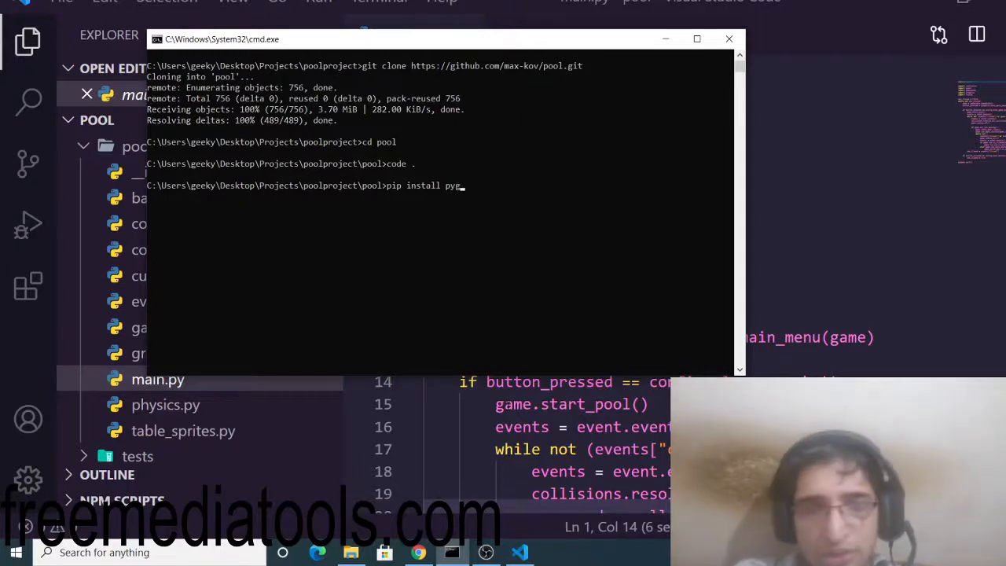
pyautogui.write('ame')
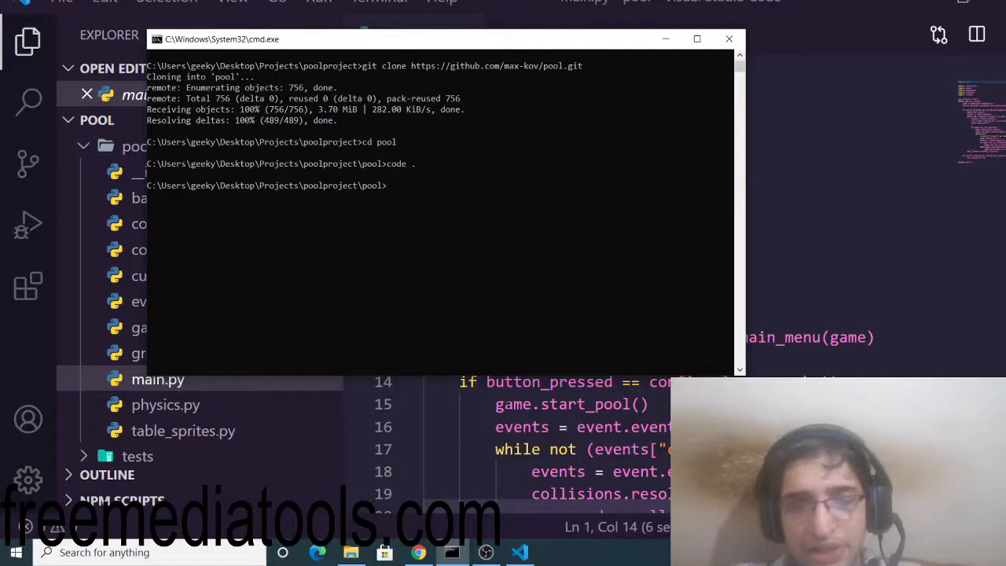
# Launch the Python interpreter with py, exit it with Ctrl+C, and switch to File Explorer
pyautogui.write('pyt')
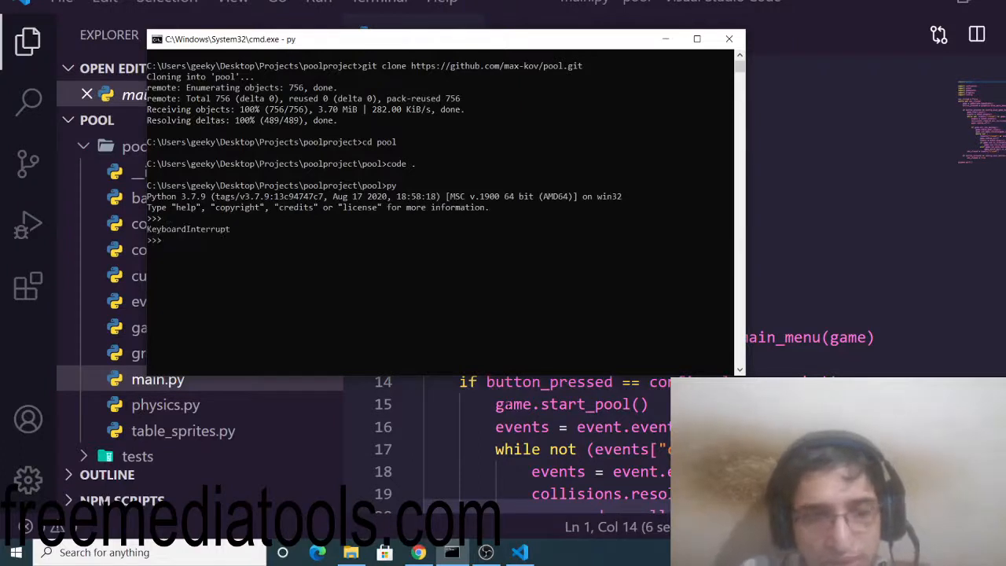
pyautogui.write('y')
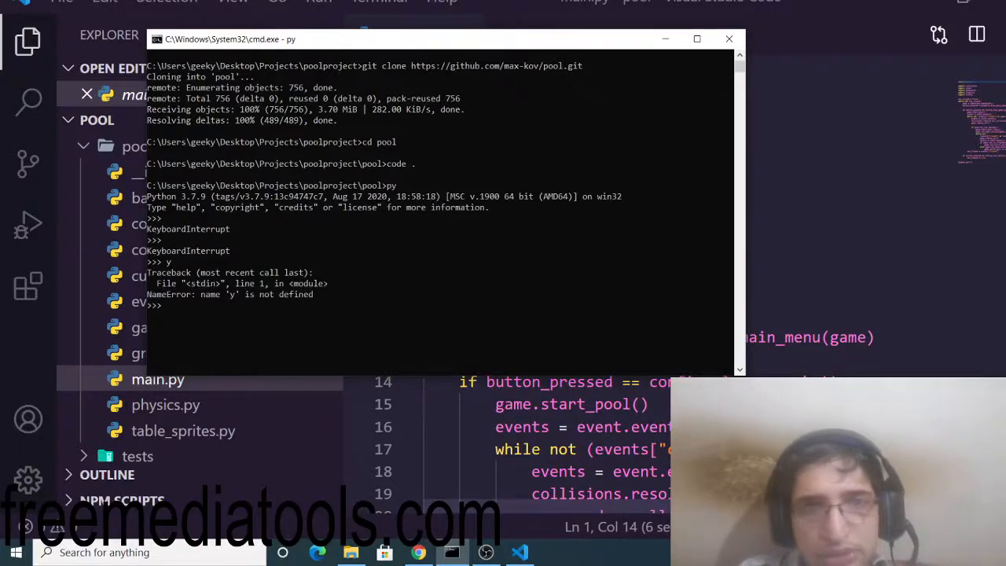
pyautogui.press('ctrl+c')
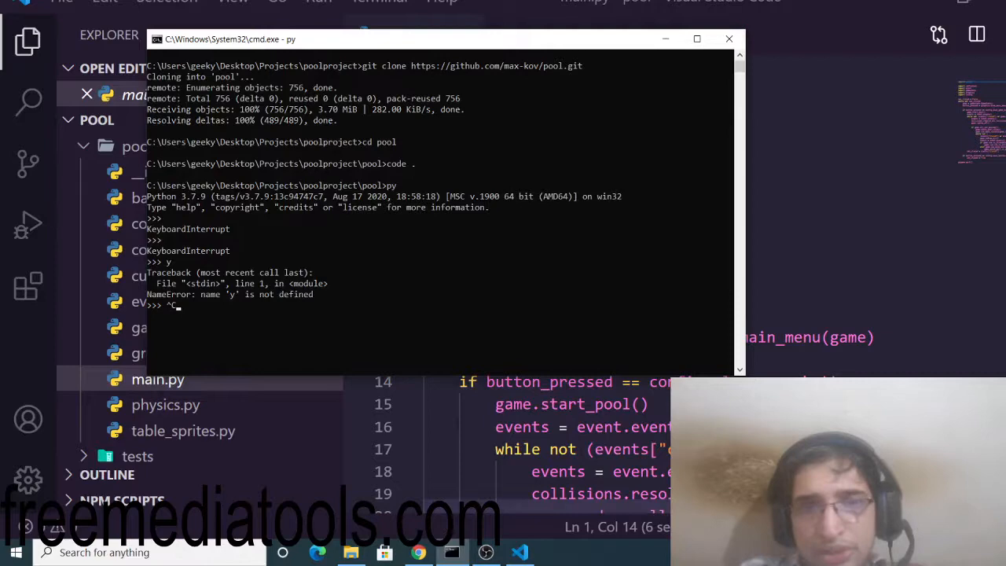
pyautogui.click(728, 37)
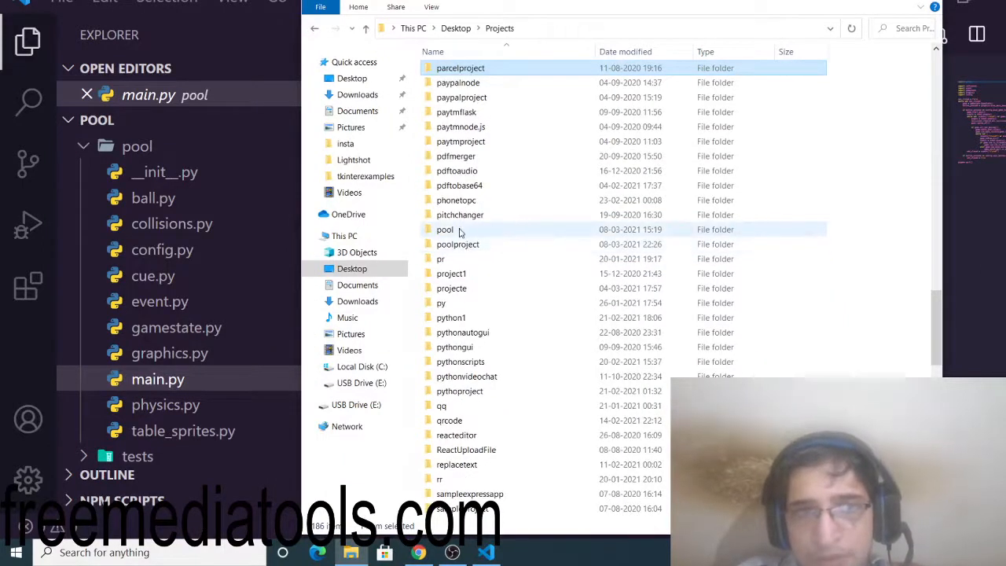
# Look inside the pool folder, return to Projects, and open the poolproject folder
pyautogui.doubleClick(445, 228)
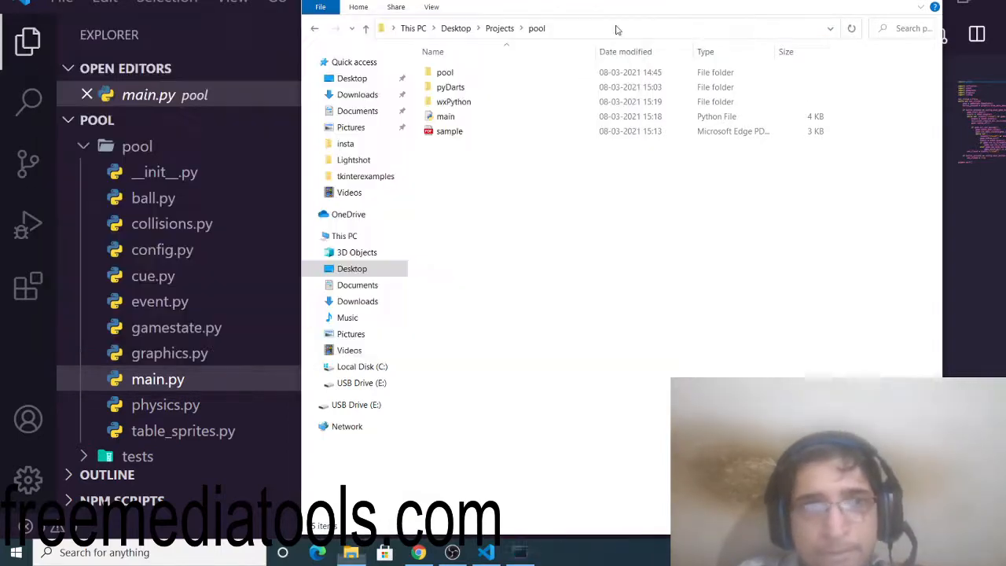
pyautogui.click(313, 28)
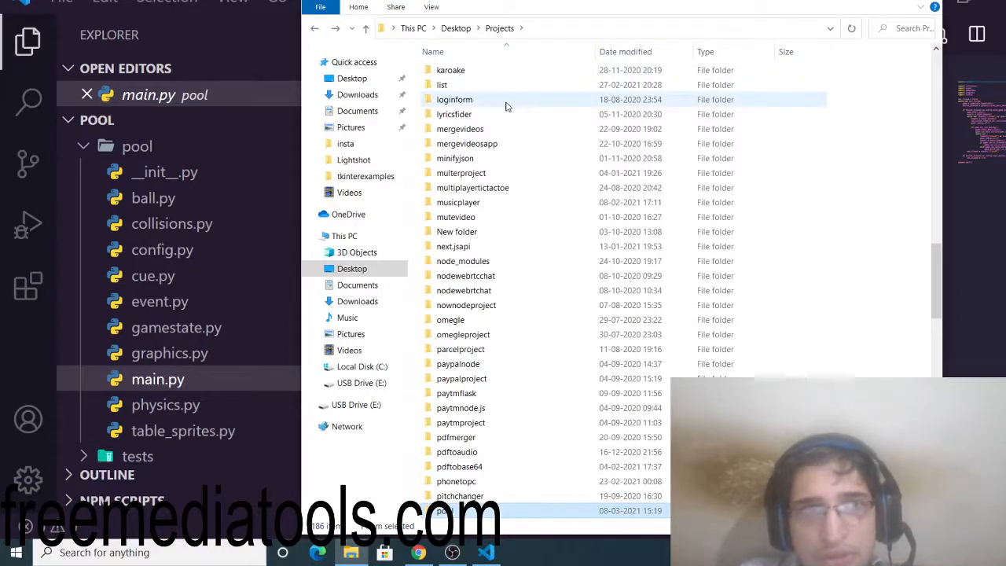
pyautogui.click(460, 349)
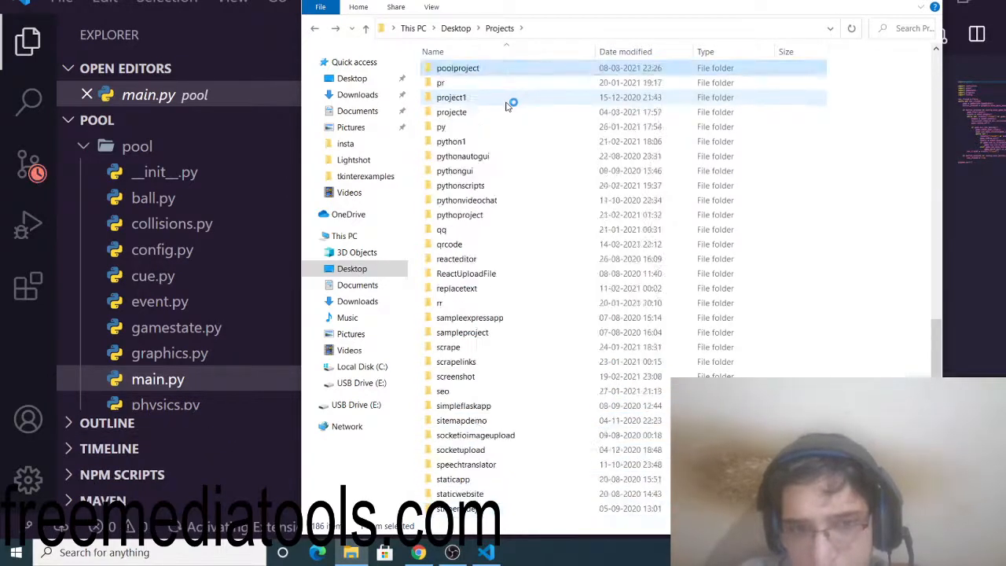
pyautogui.click(457, 68)
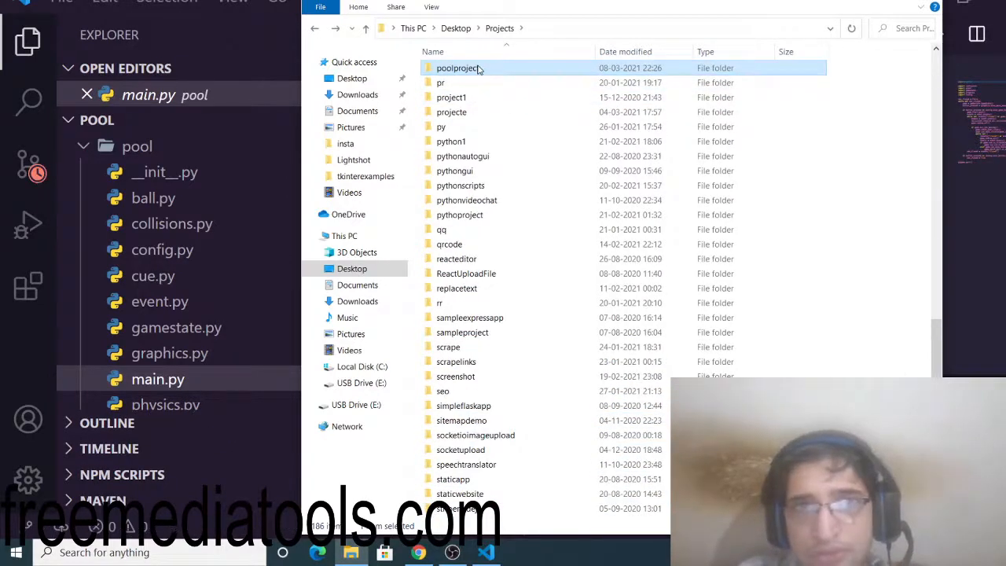
pyautogui.doubleClick(451, 67)
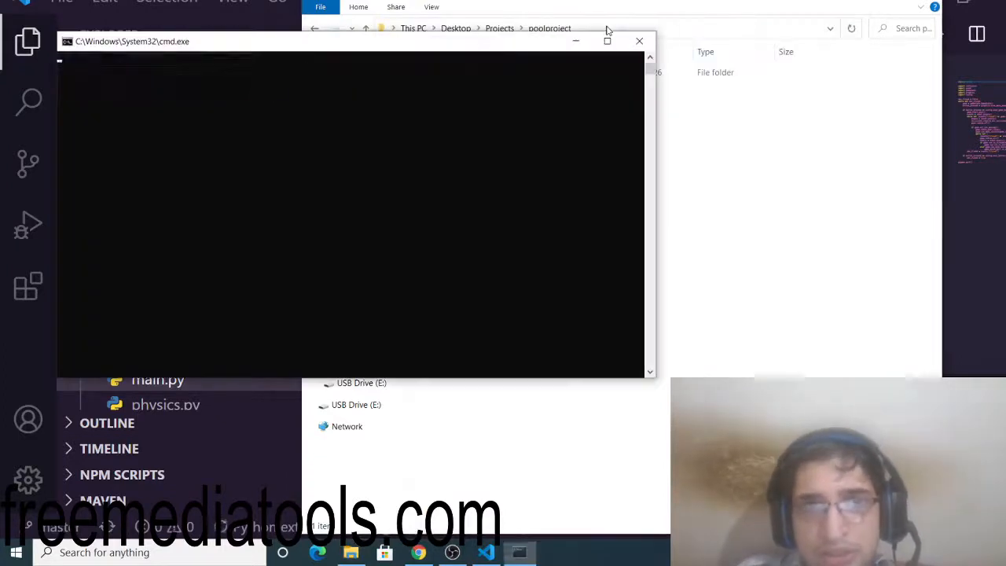
# Move into the pool subfolder and start typing python main
pyautogui.write('cd pp')
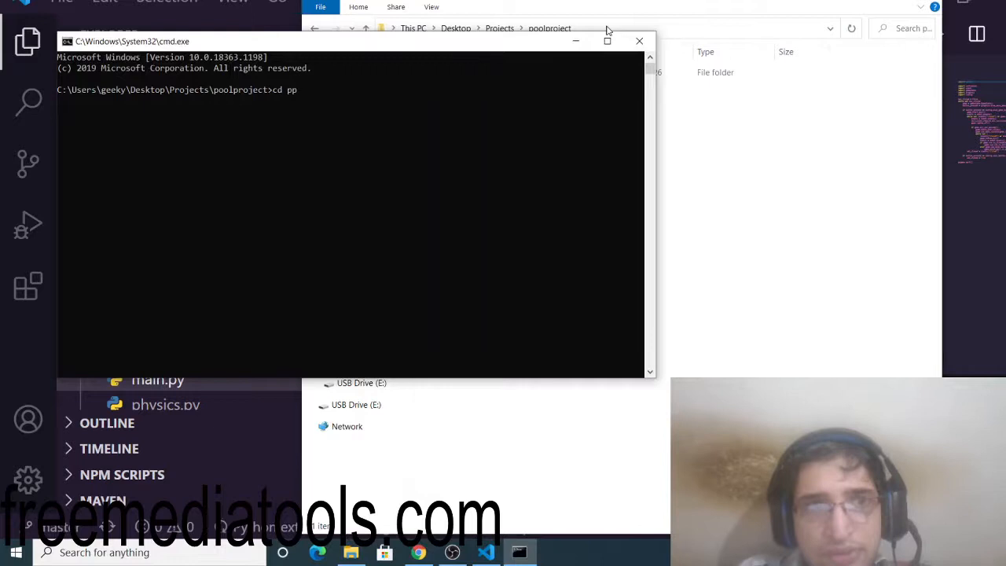
pyautogui.press('Backspace')
pyautogui.write('ool')
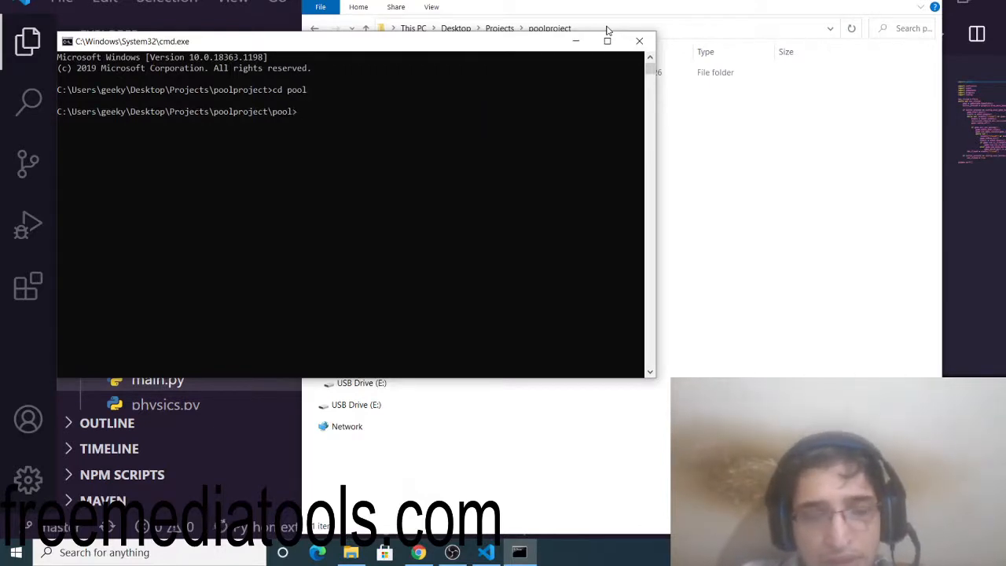
pyautogui.write('pyth')
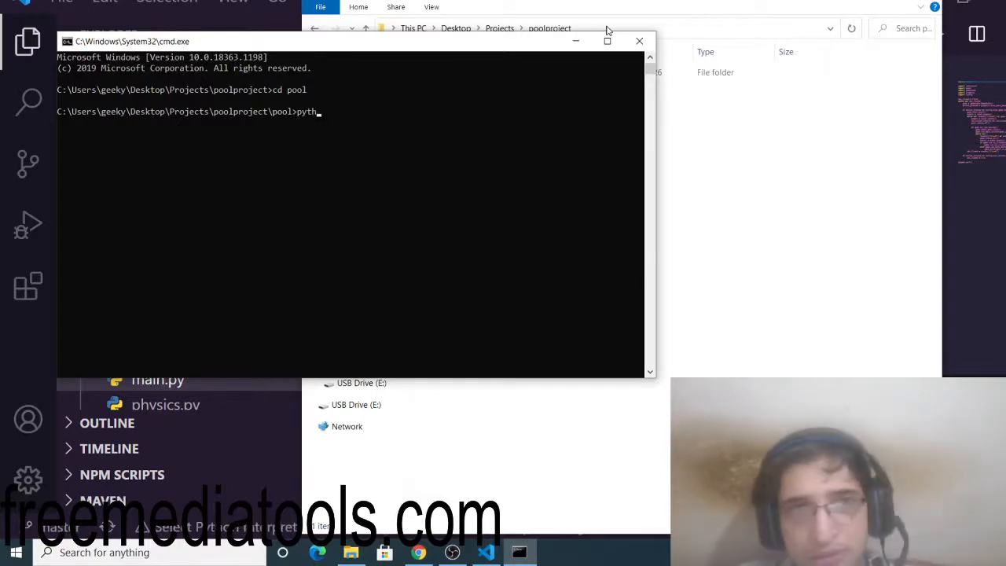
pyautogui.write('on')
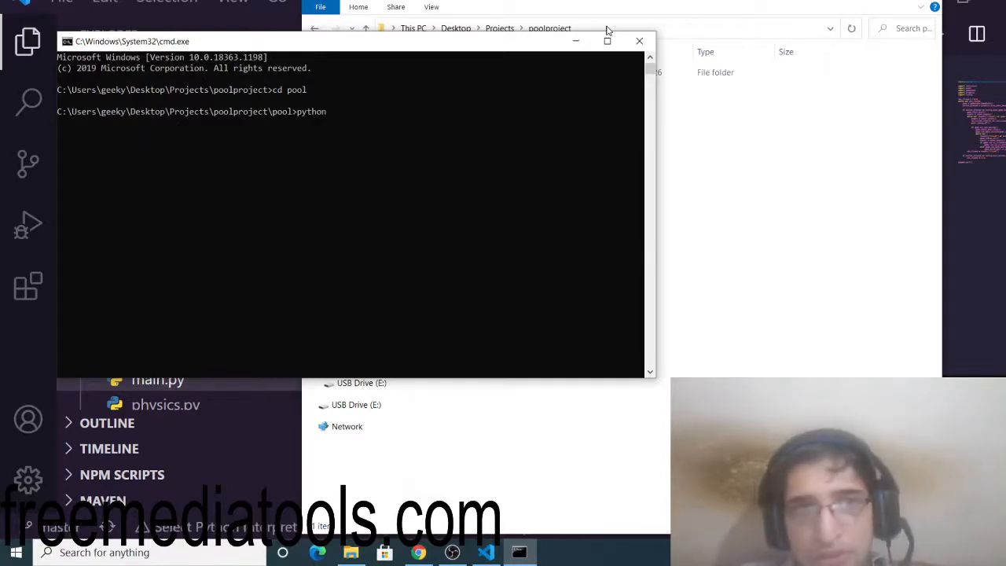
pyautogui.write('mai')
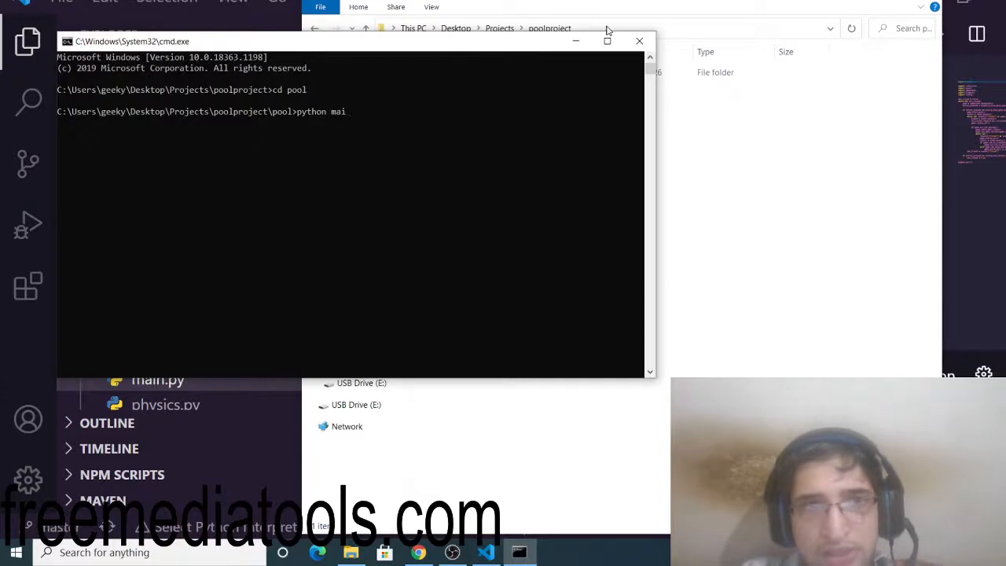
pyautogui.write('n.py')
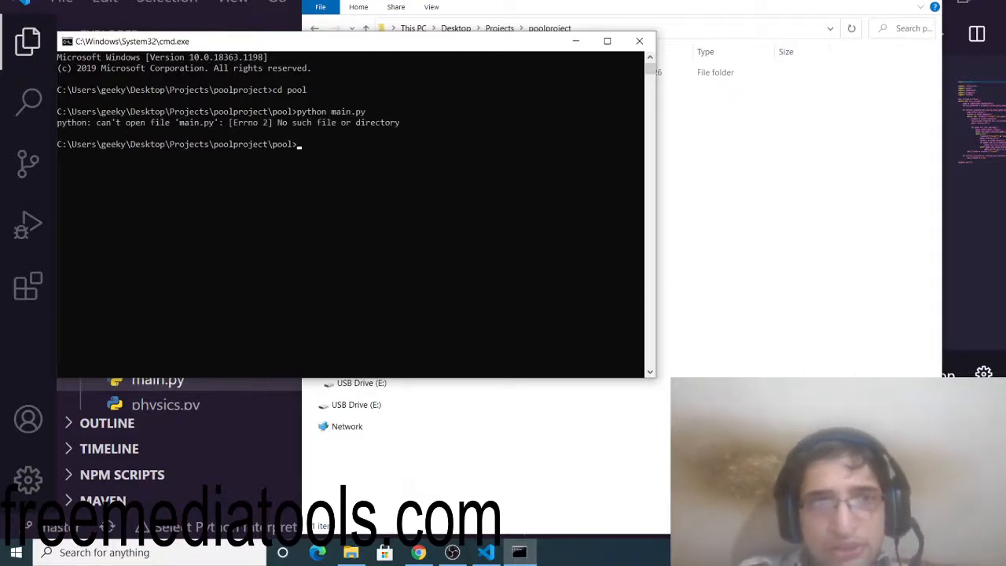
# Retype and run python main.py to launch the Pool game menu
pyautogui.write('cd pool')
pyautogui.write('cls')
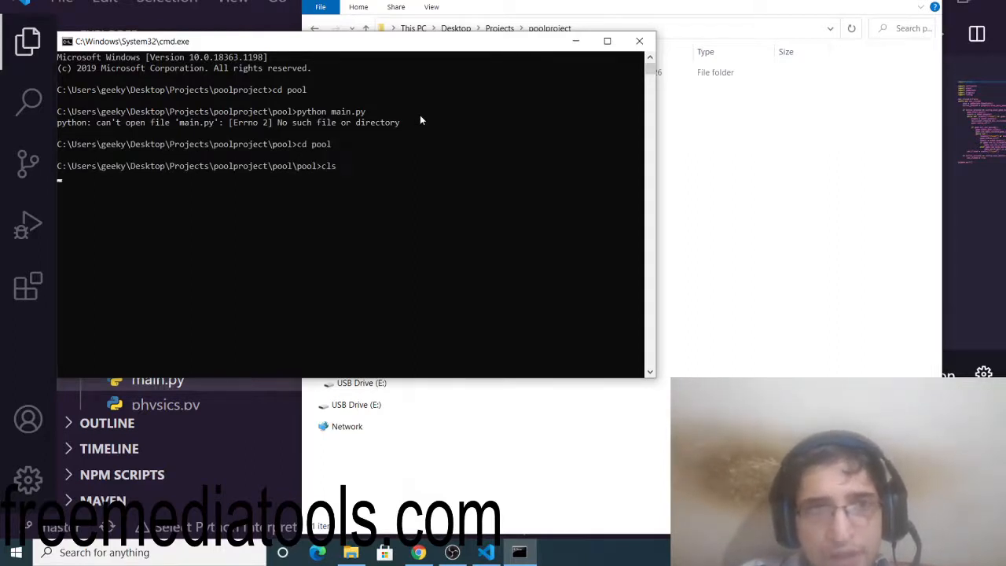
pyautogui.write('pyth')
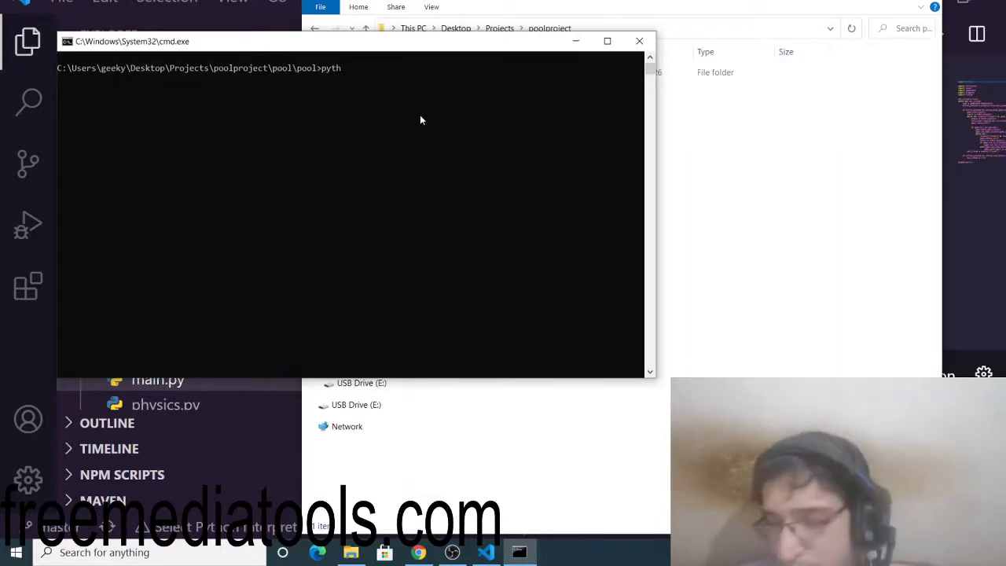
pyautogui.write('on')
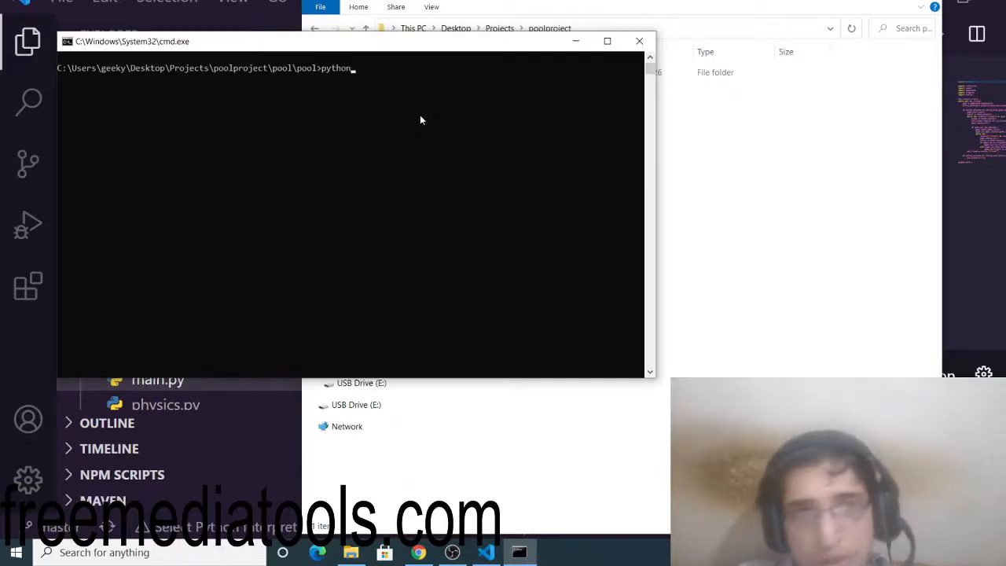
pyautogui.write('mai')
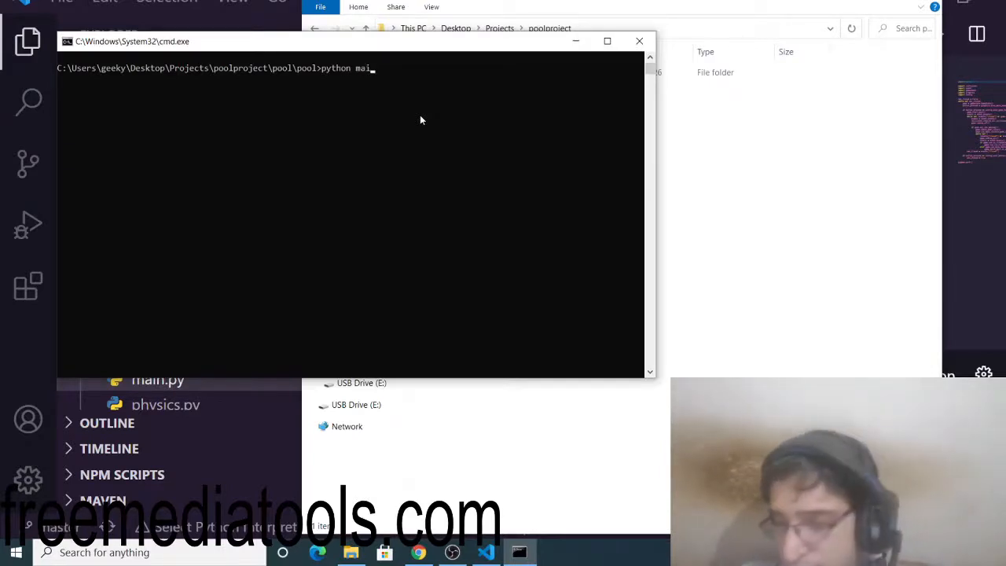
pyautogui.press('Enter')
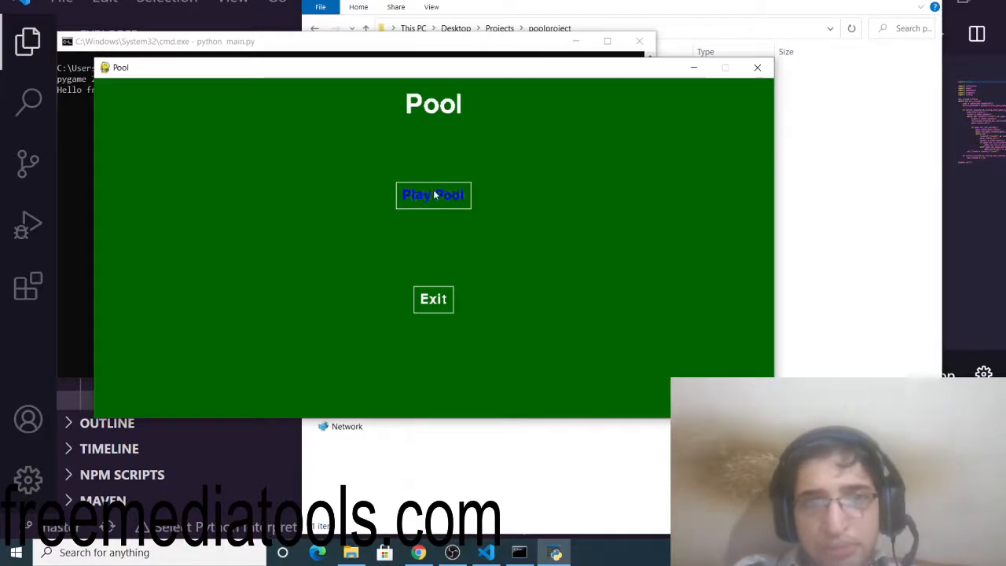
# Choose Play Pool on the start screen to bring up the racked table
pyautogui.click(432, 195)
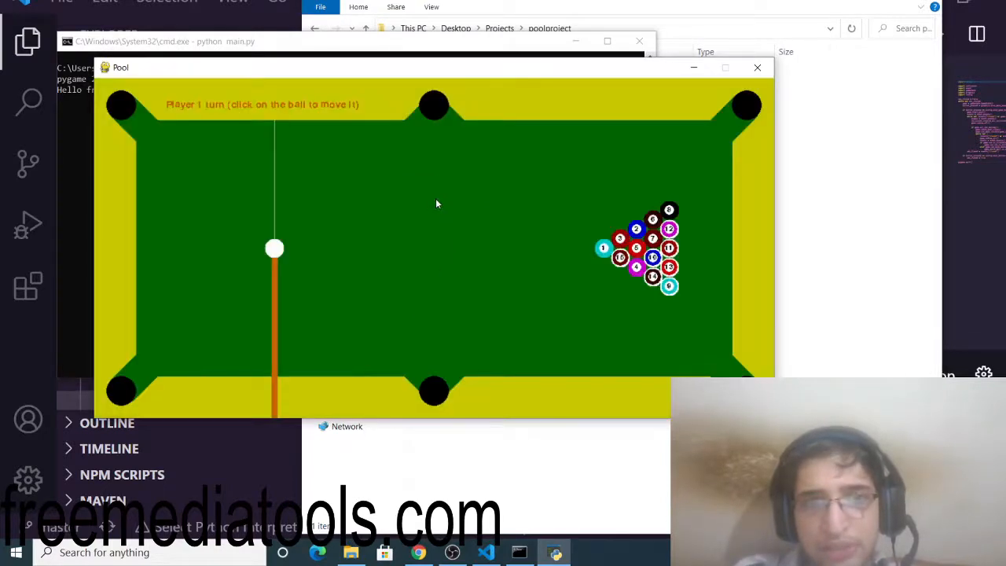
pyautogui.moveTo(275, 252)
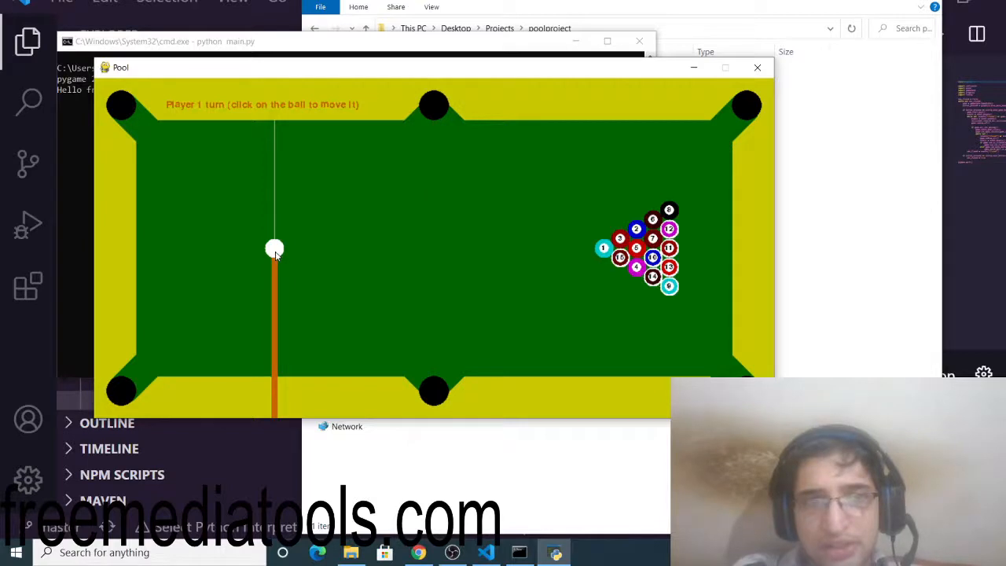
pyautogui.moveTo(266, 197)
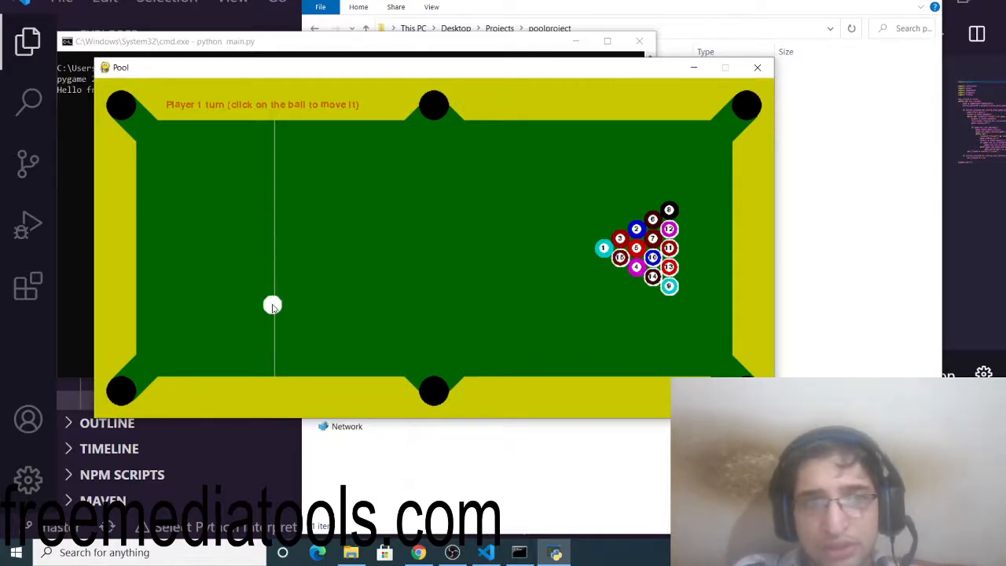
pyautogui.moveTo(273, 253)
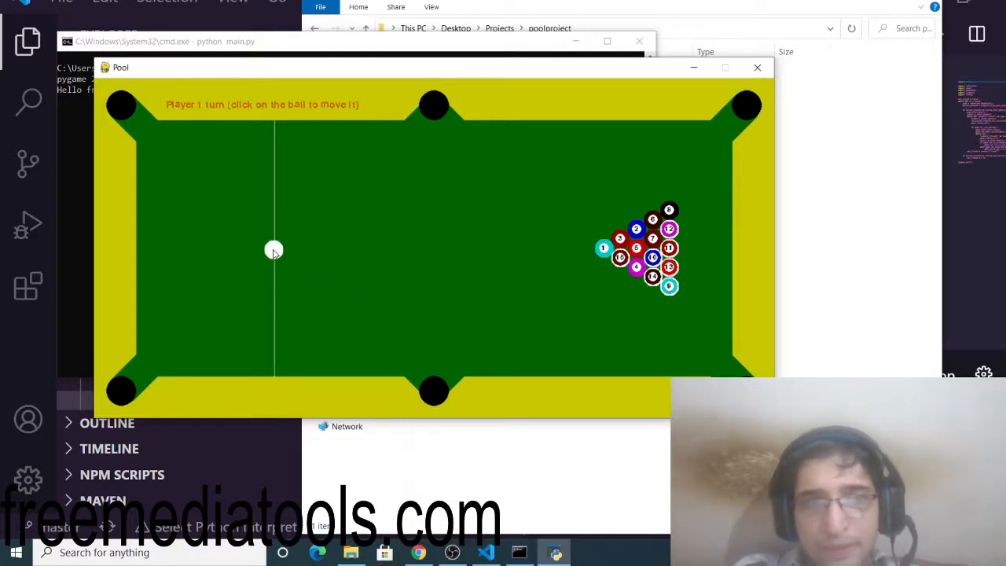
pyautogui.moveTo(273, 270)
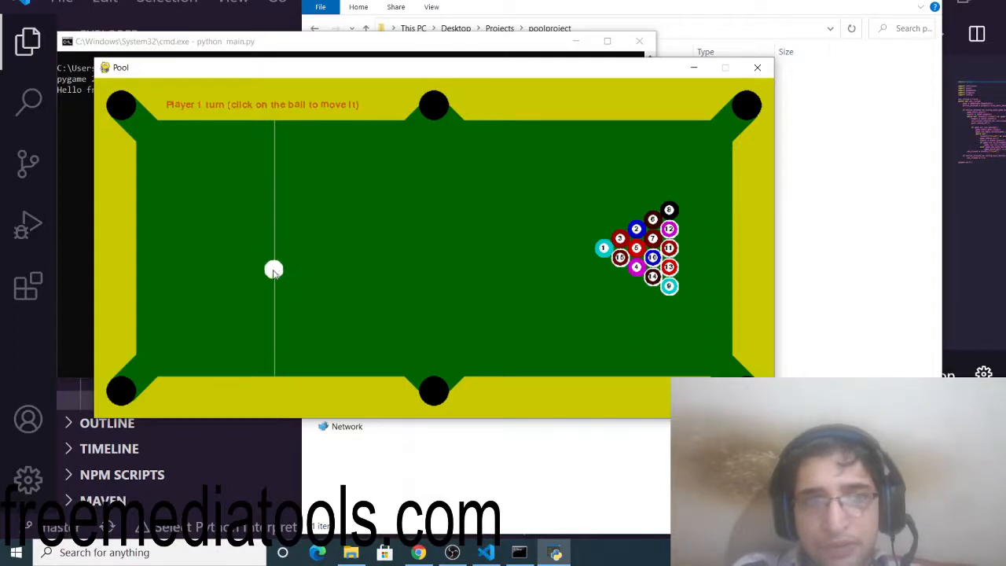
# Place the cue ball on the break line and shoot Player 1's break
pyautogui.click(267, 257)
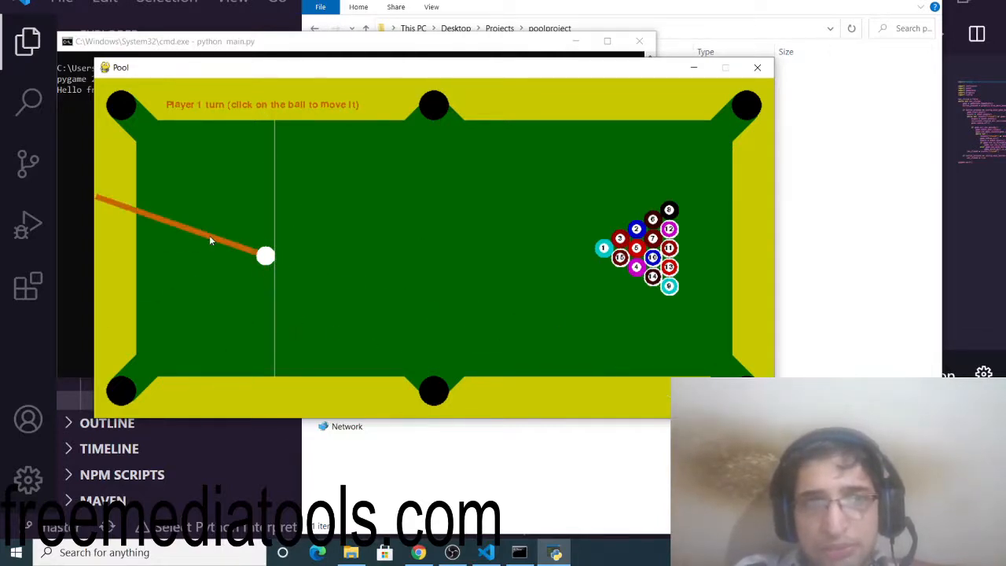
pyautogui.moveTo(508, 242)
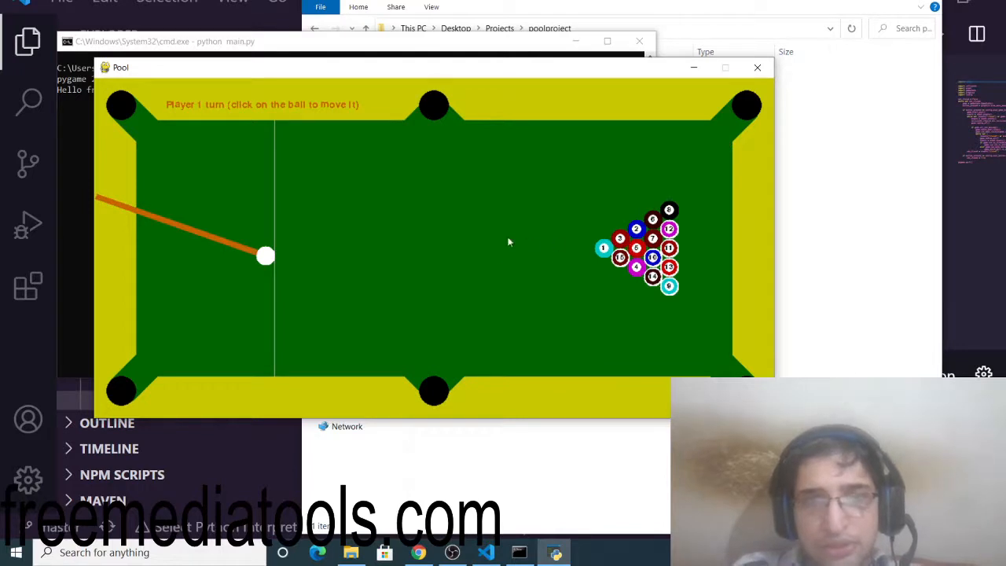
pyautogui.moveTo(391, 255)
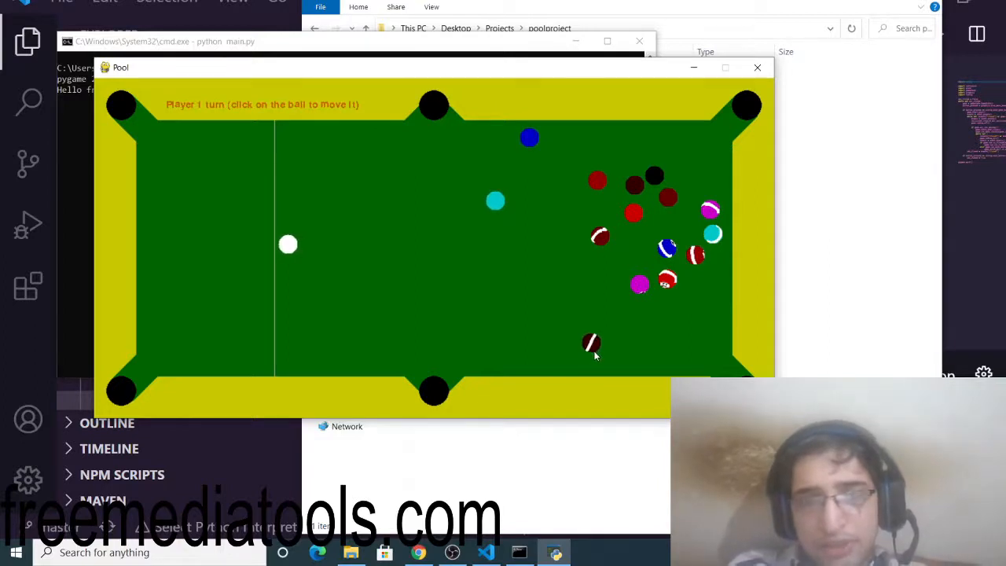
pyautogui.click(286, 244)
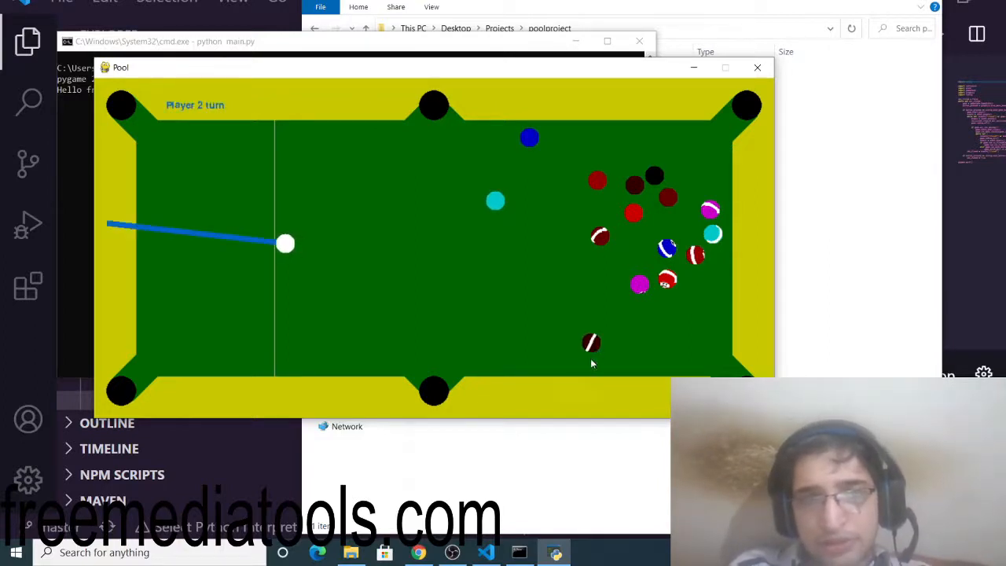
pyautogui.moveTo(509, 311)
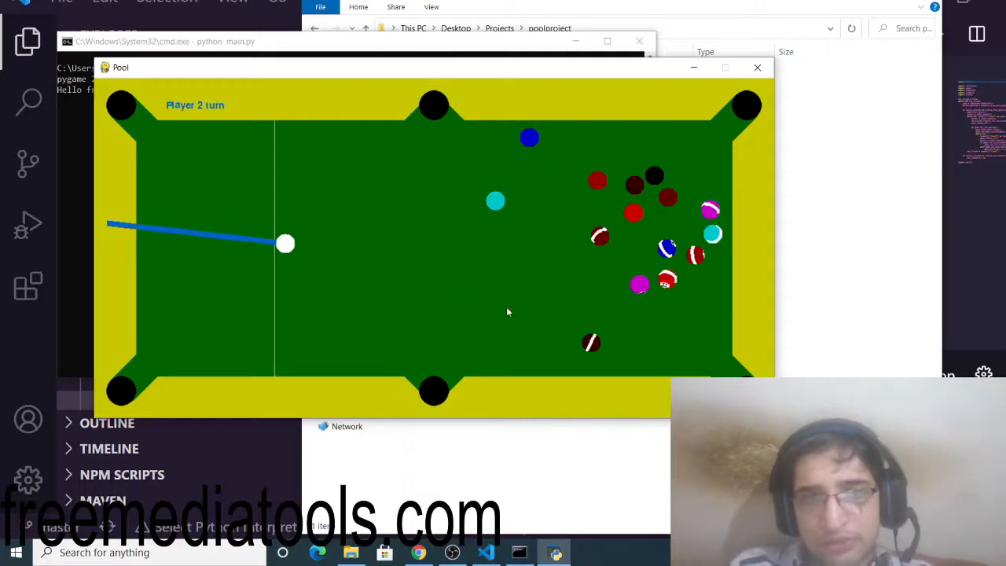
pyautogui.moveTo(651, 351)
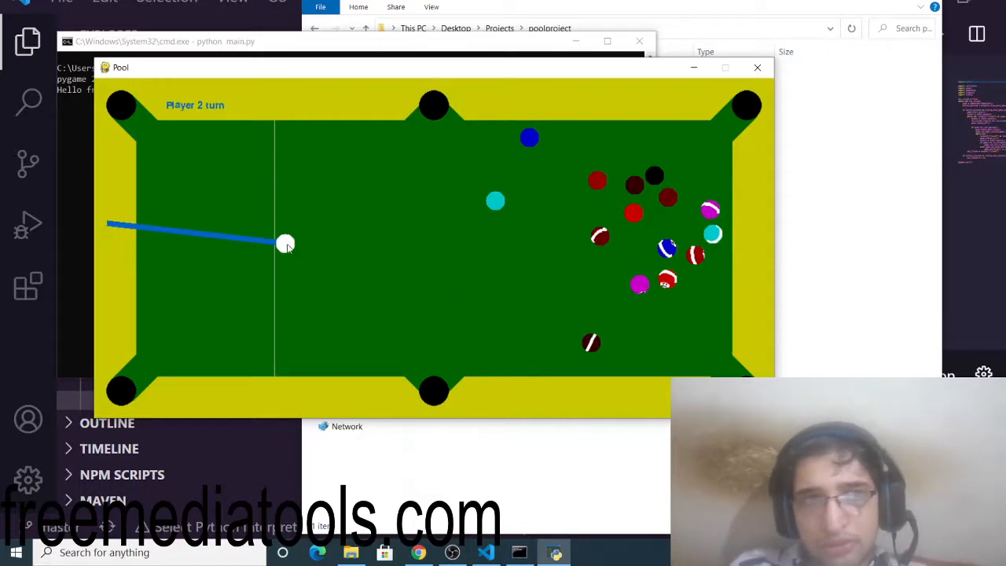
pyautogui.moveTo(213, 116)
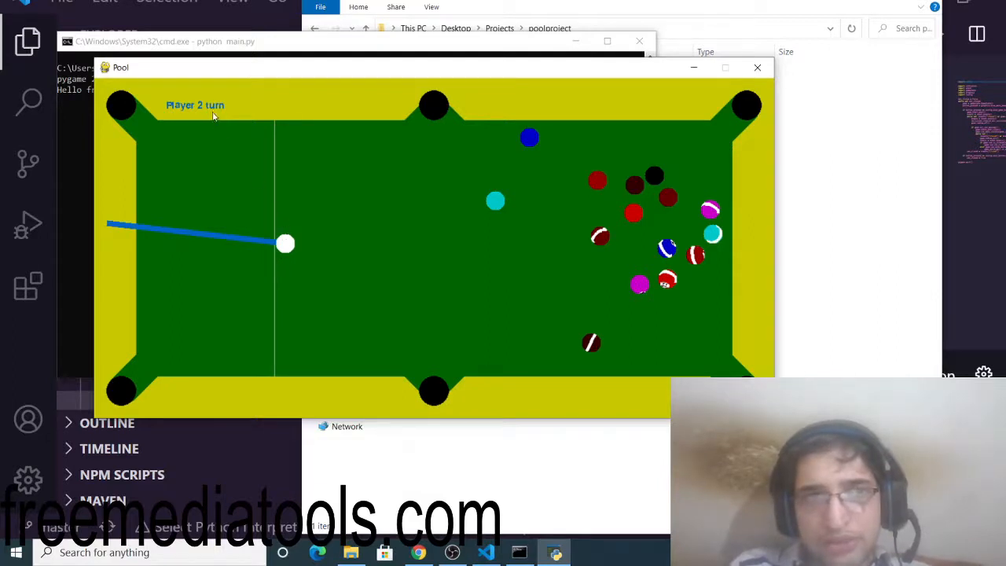
pyautogui.moveTo(191, 115)
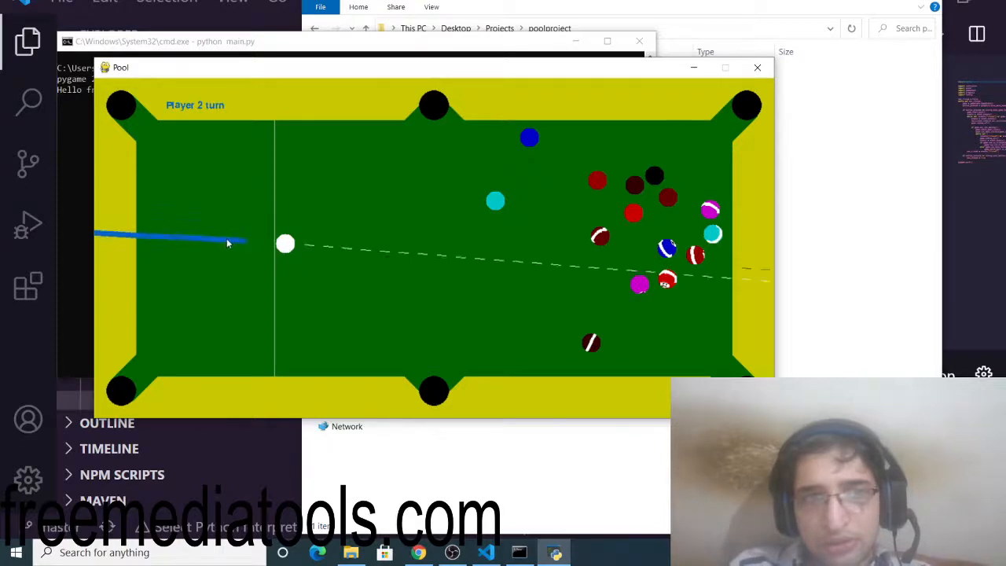
# Shoot Player 2's cue ball toward the scattered balls on the right
pyautogui.click(228, 242)
pyautogui.write('fre')
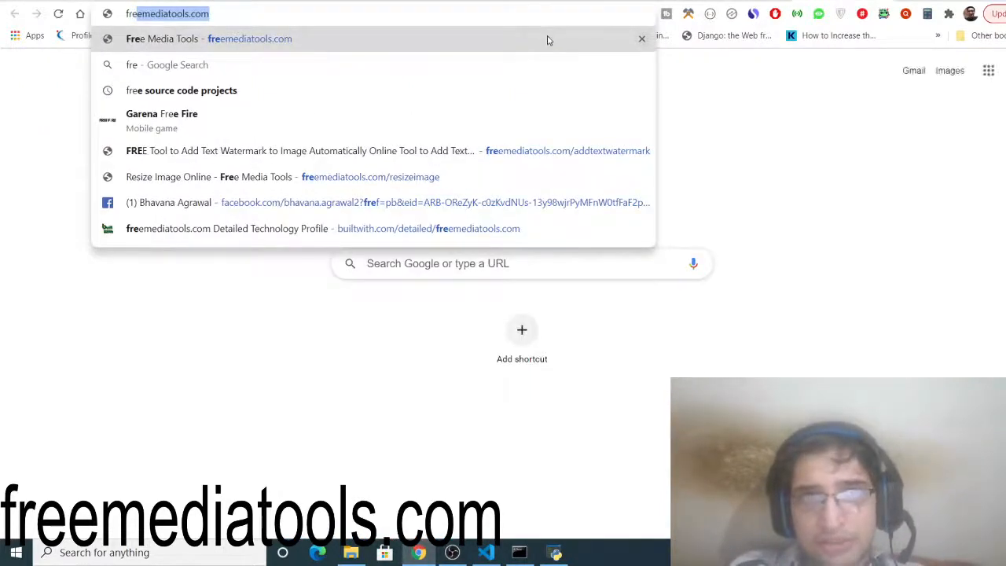
# Load freemediatools.com, scroll through its free tool cards, then bring up OBS Studio
pyautogui.press('Enter')
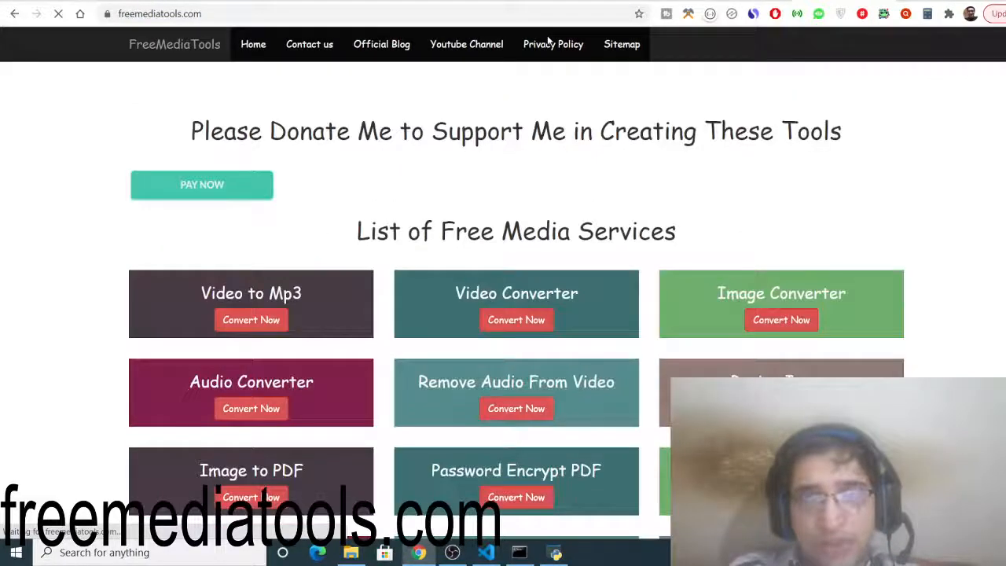
pyautogui.scroll(-3)
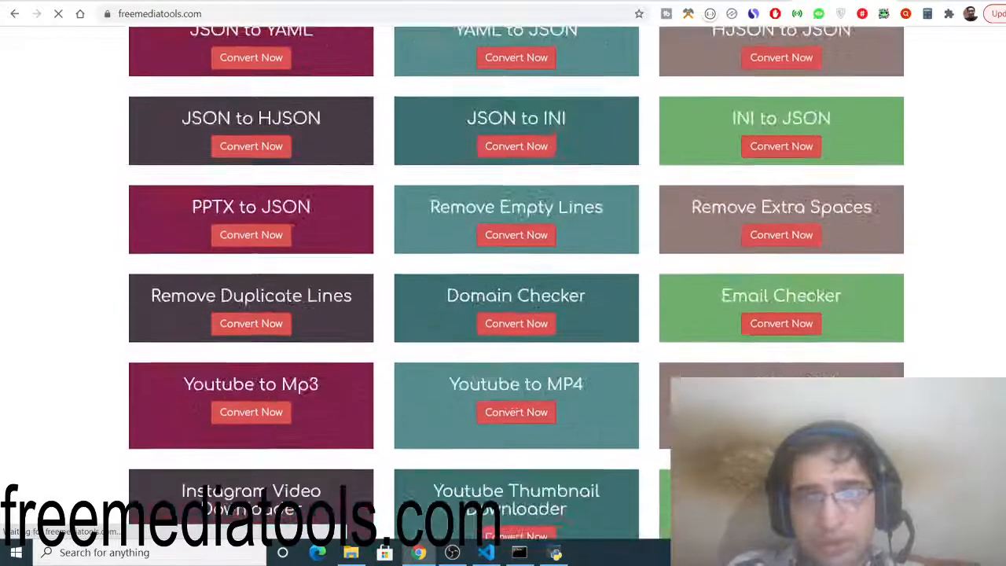
pyautogui.scroll(-3)
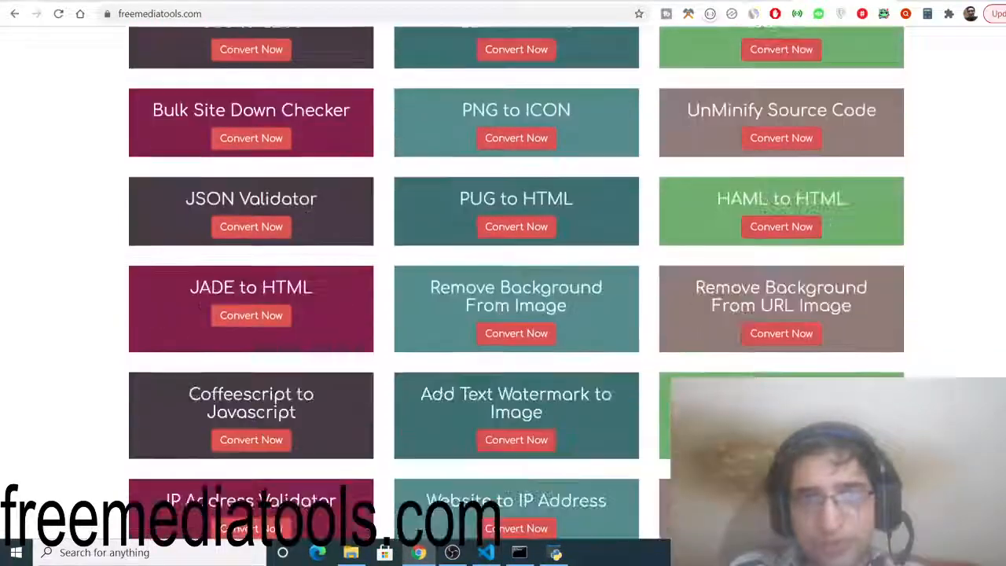
pyautogui.scroll(-3)
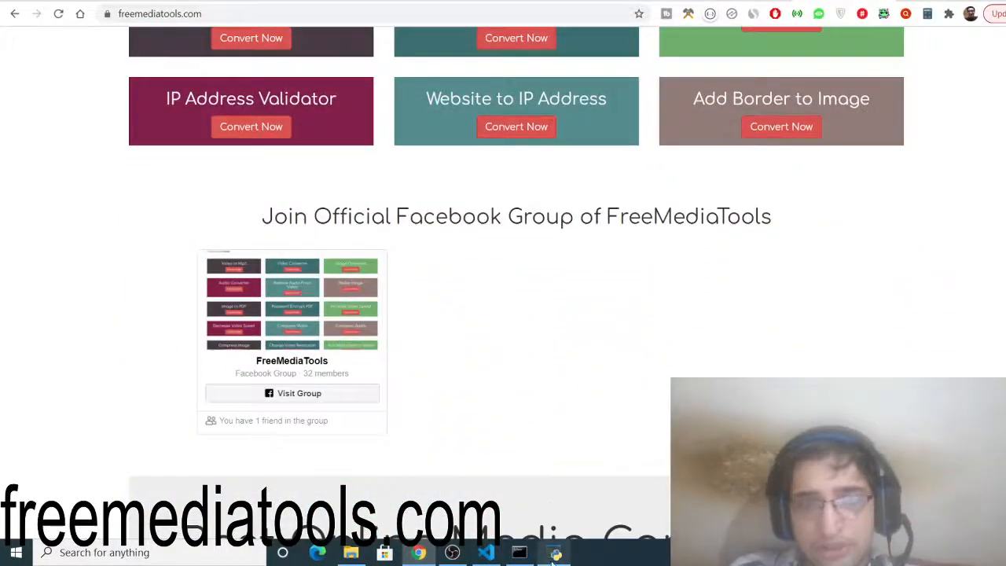
pyautogui.click(552, 551)
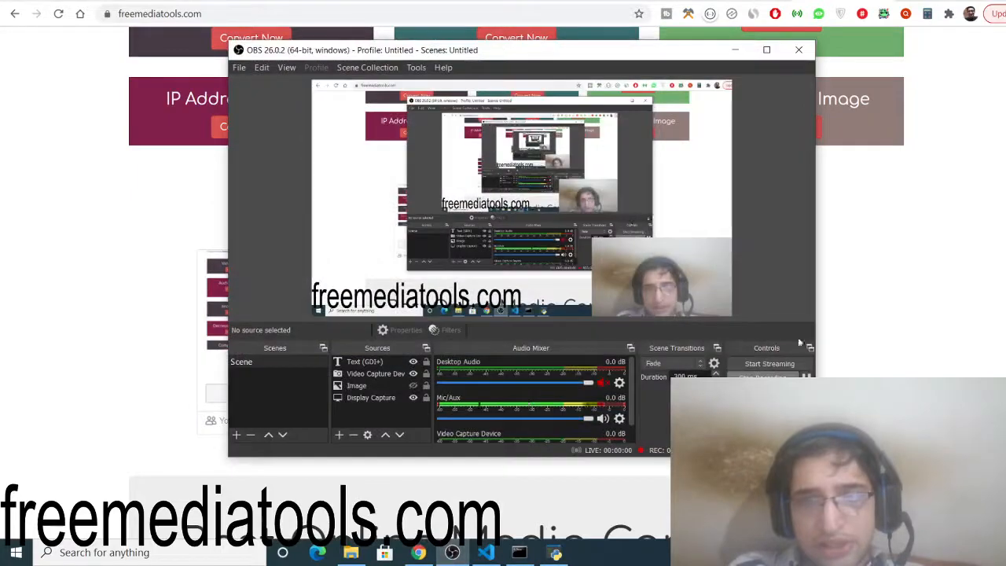